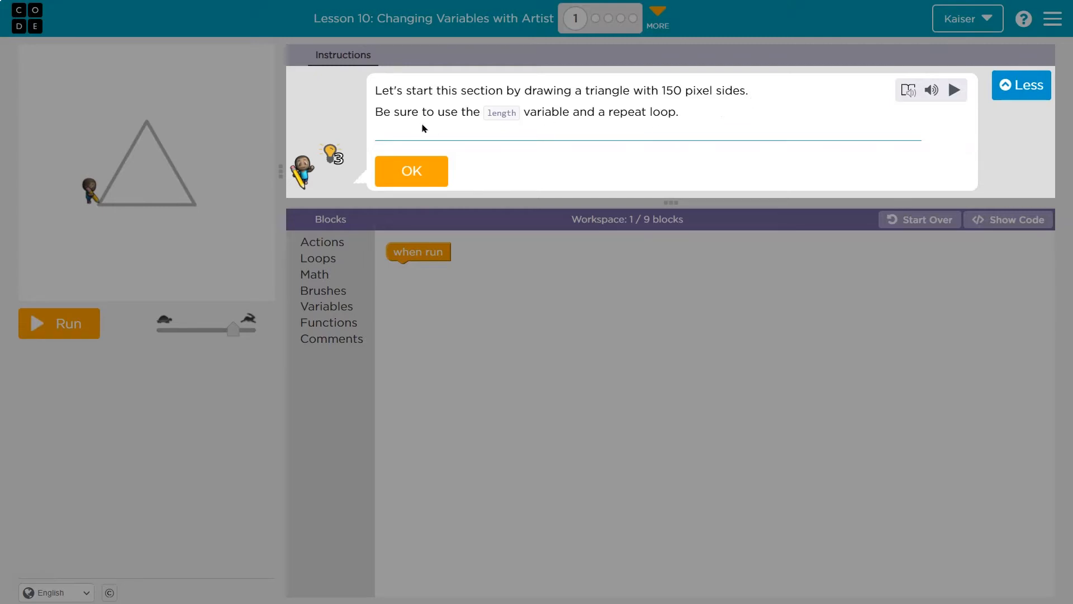
mouse_move(653, 129)
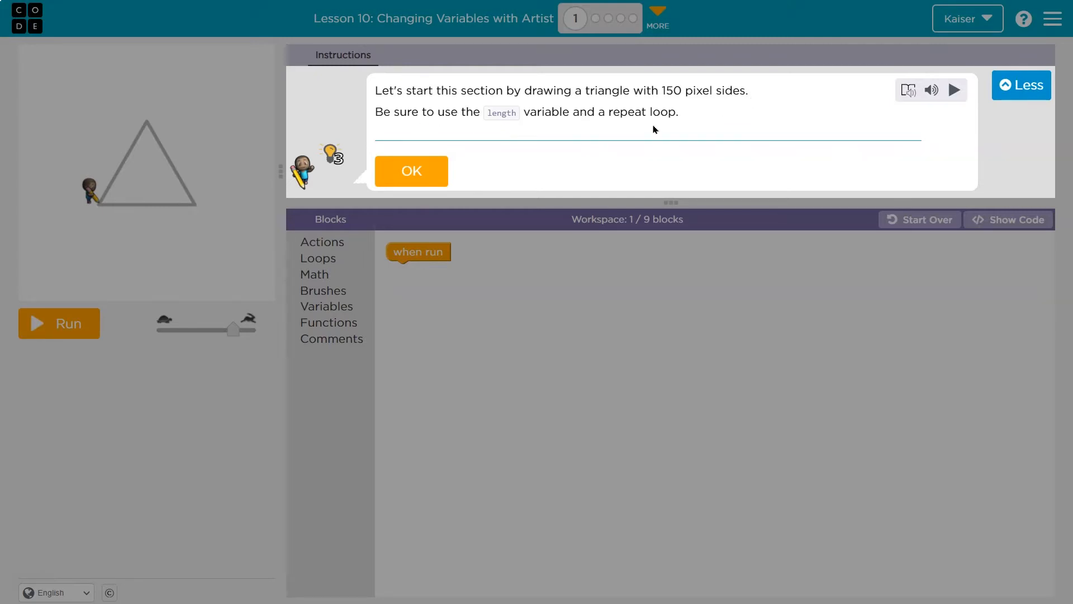
- Acknowledge the Puzzle 1 triangle instructions by clicking OK
click(411, 171)
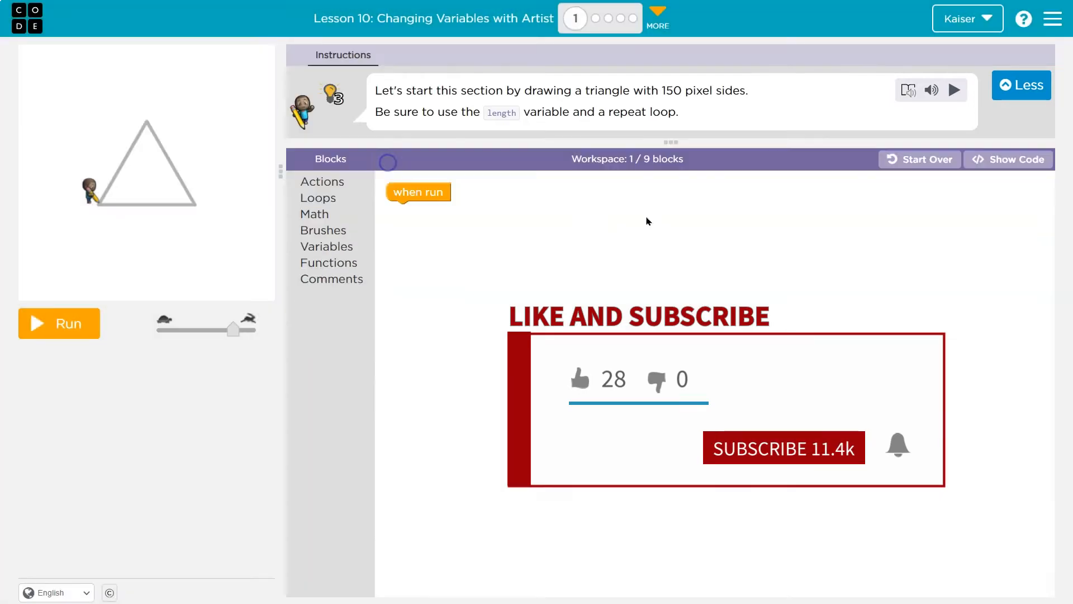
mouse_move(342, 265)
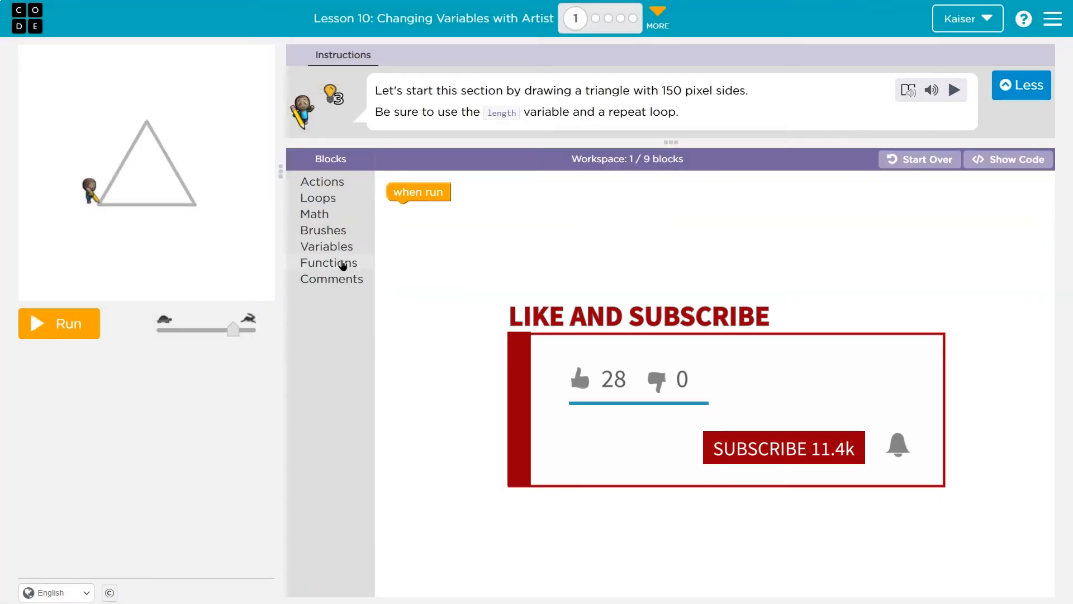
- Set length to 150, move forward by length, turn left 120, and run it
click(327, 247)
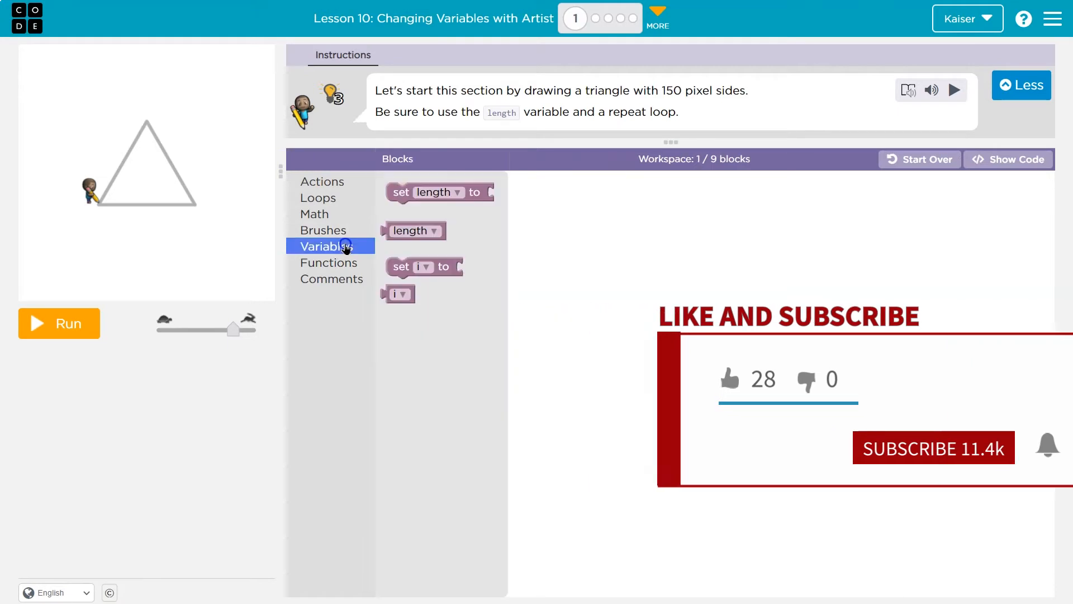
drag(435, 191, 438, 217)
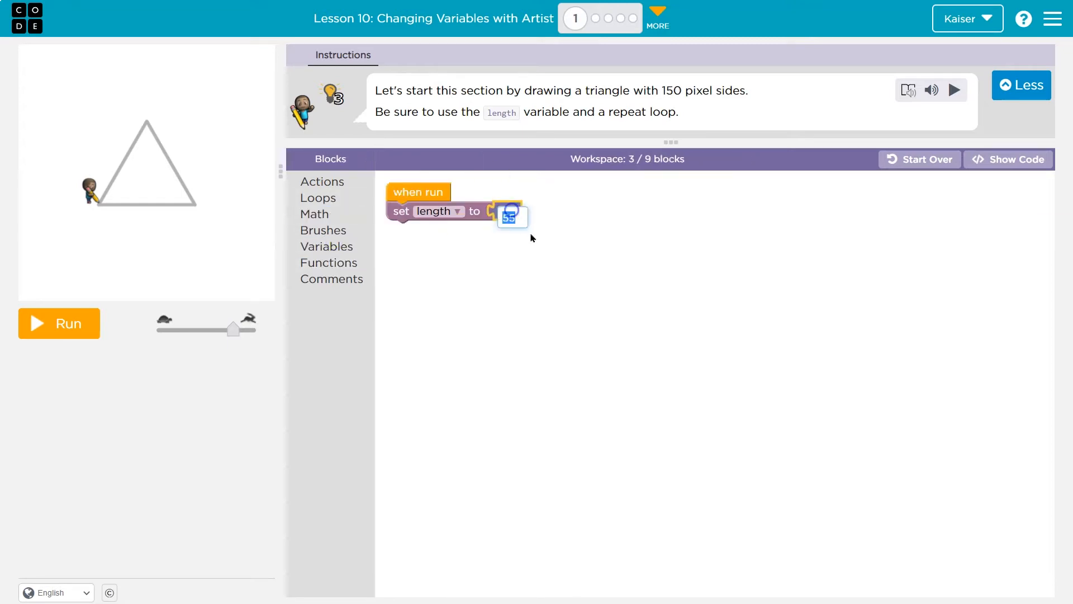
text(150)
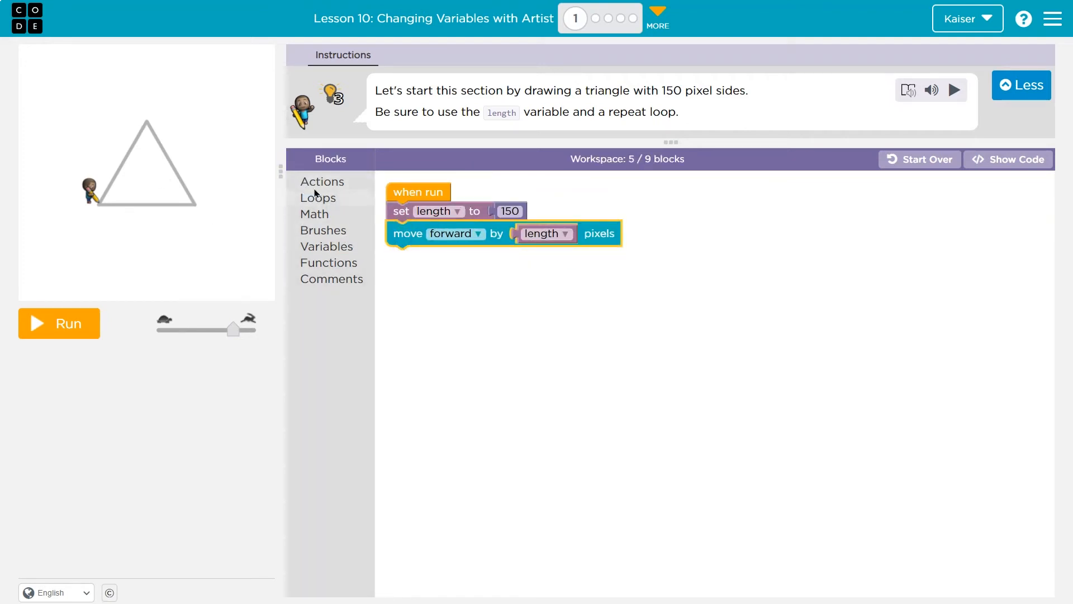
click(322, 181)
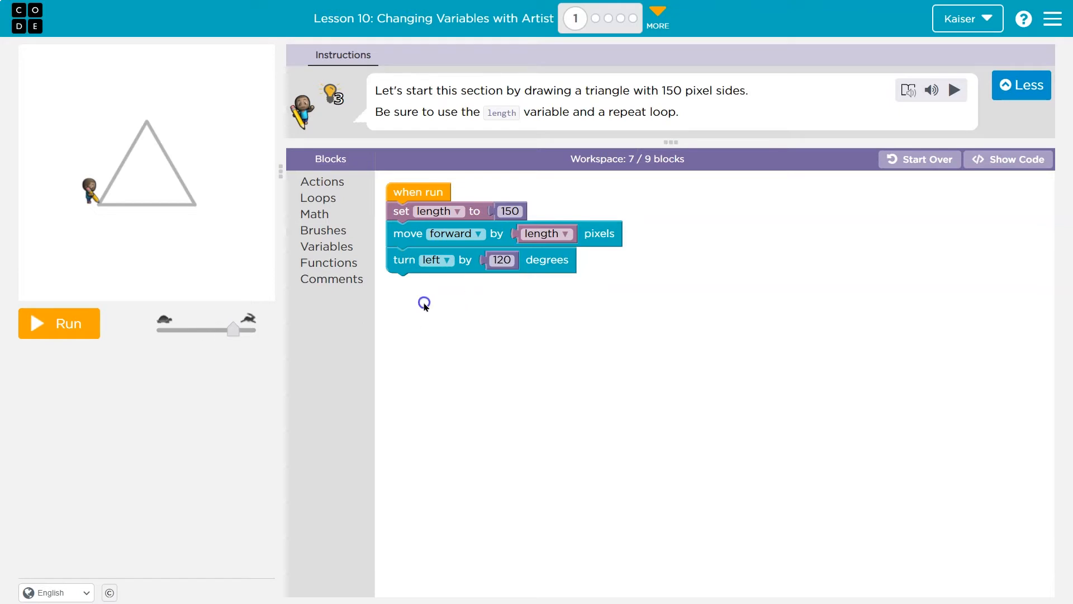
click(58, 323)
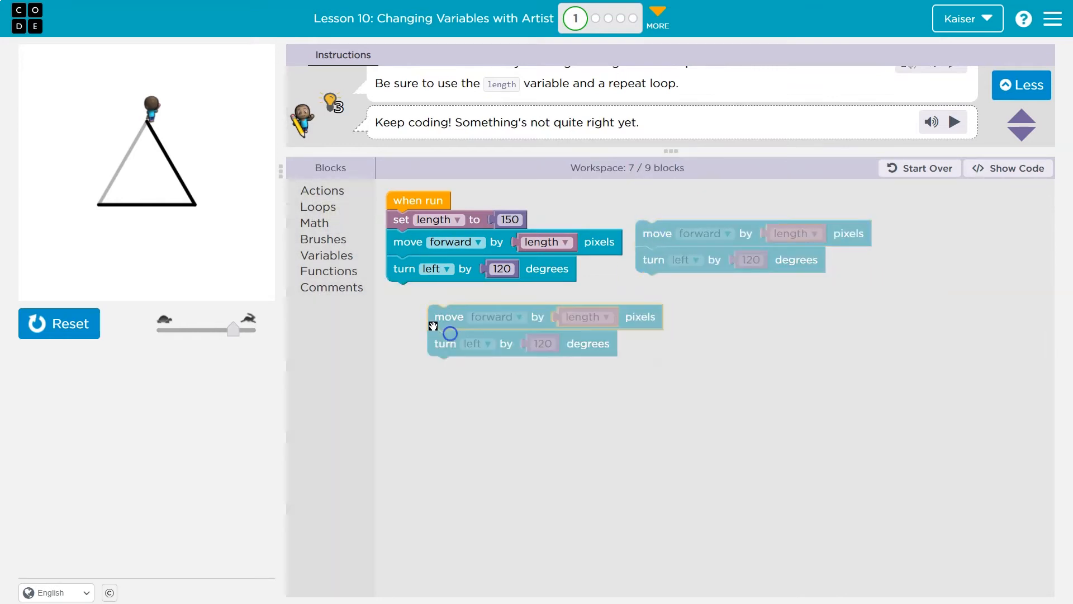
- Wrap the move and turn blocks in a repeat-3 loop and run to draw the triangle
drag(449, 316, 317, 259)
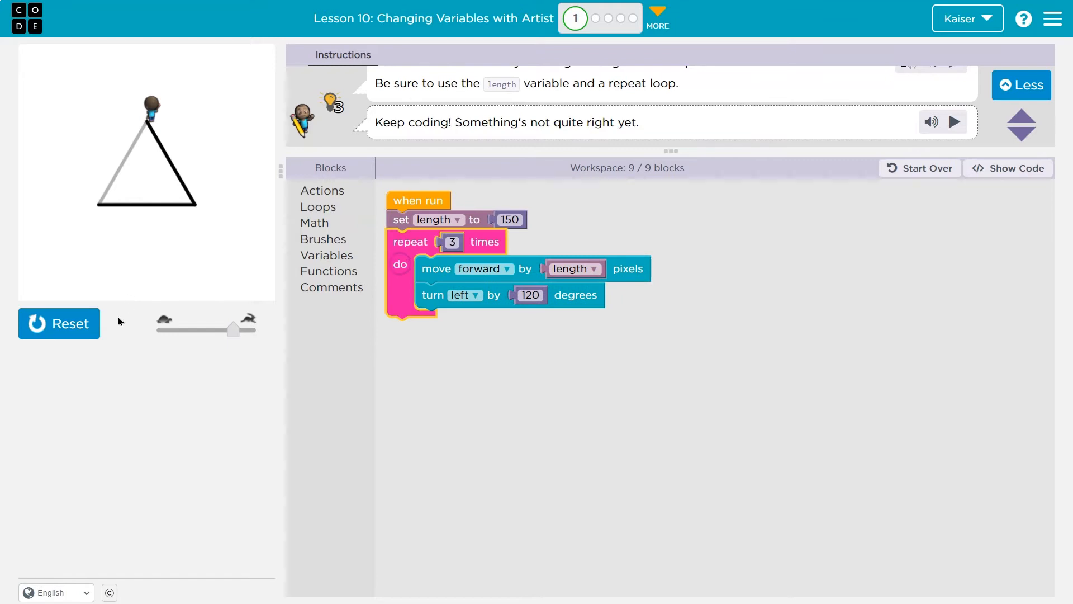
click(954, 122)
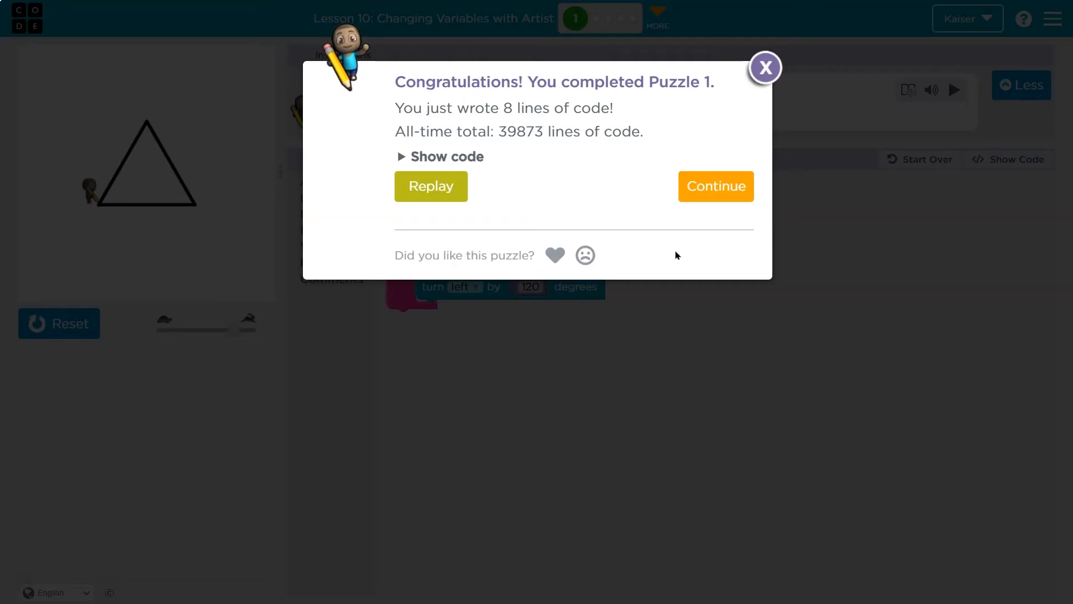
- Continue from the congratulations dialog to load Puzzle 2
click(716, 186)
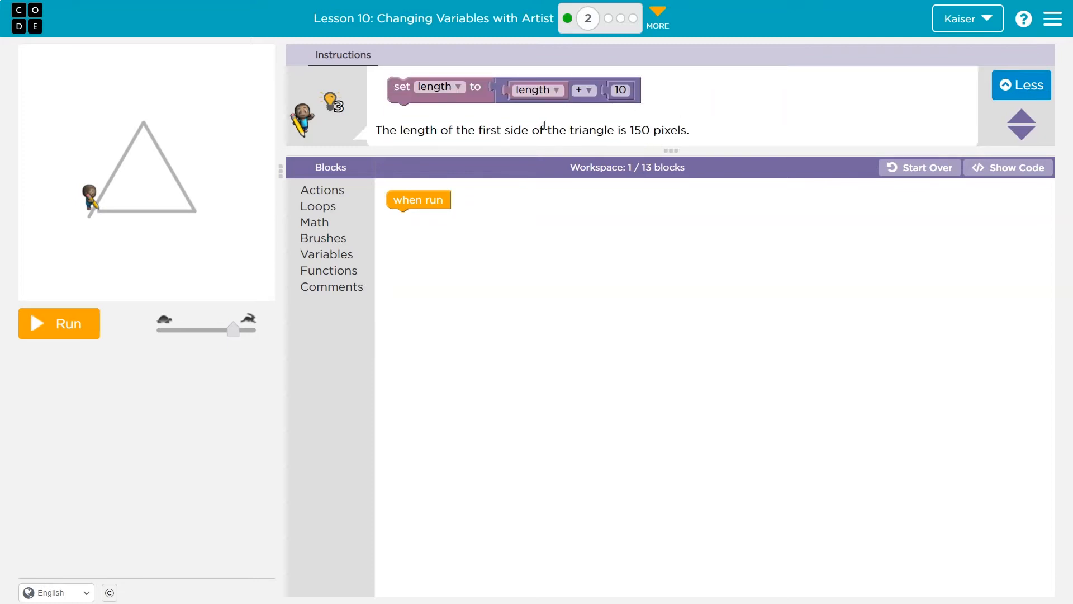
mouse_move(327, 191)
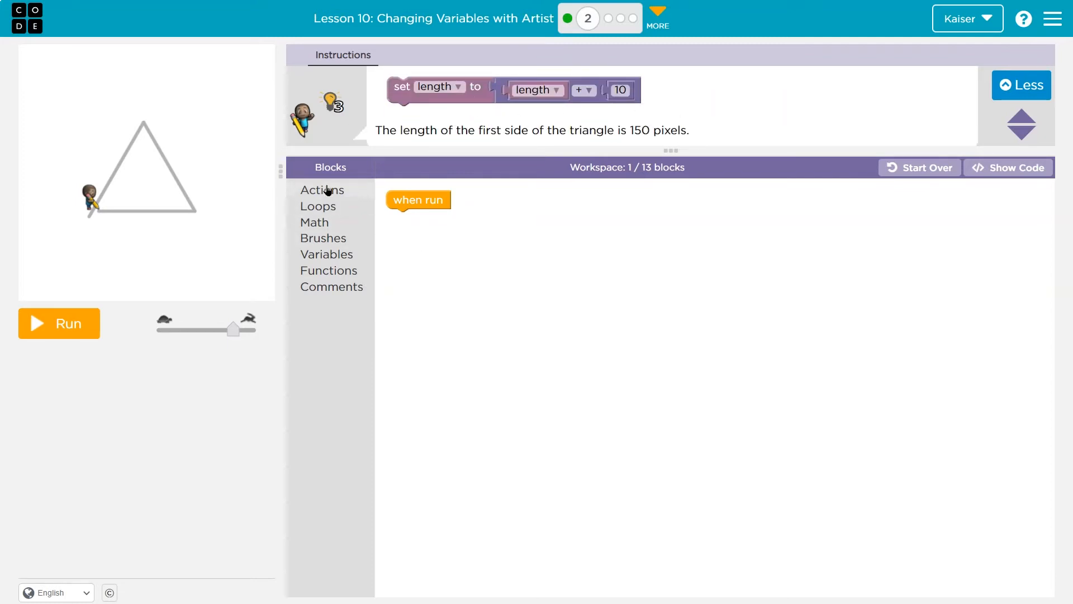
- Set length to 150, then repeat 3 times: move forward by length, turn left 120
click(326, 254)
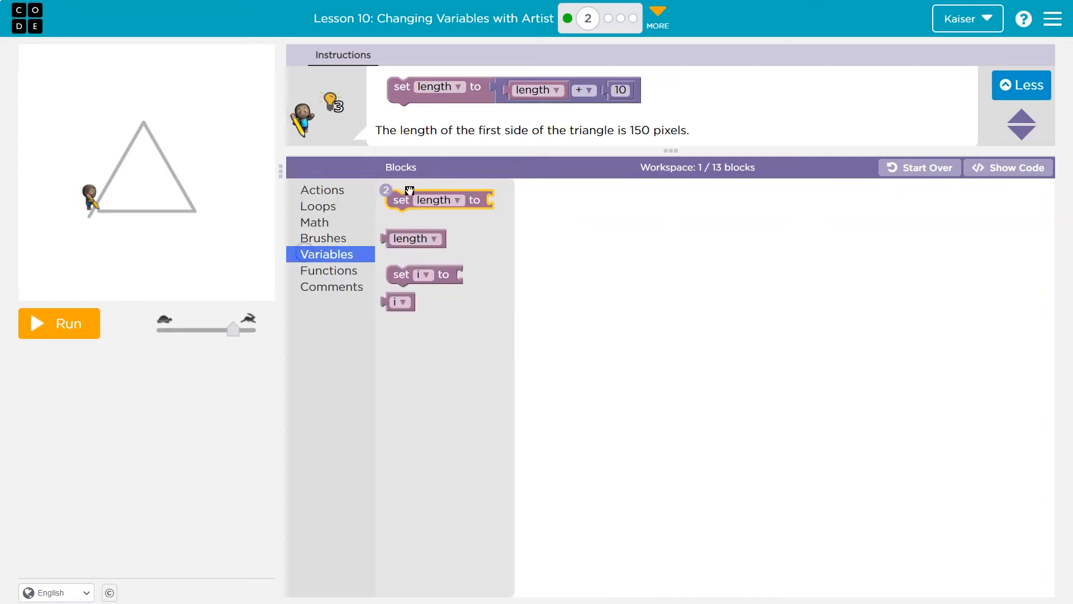
click(314, 222)
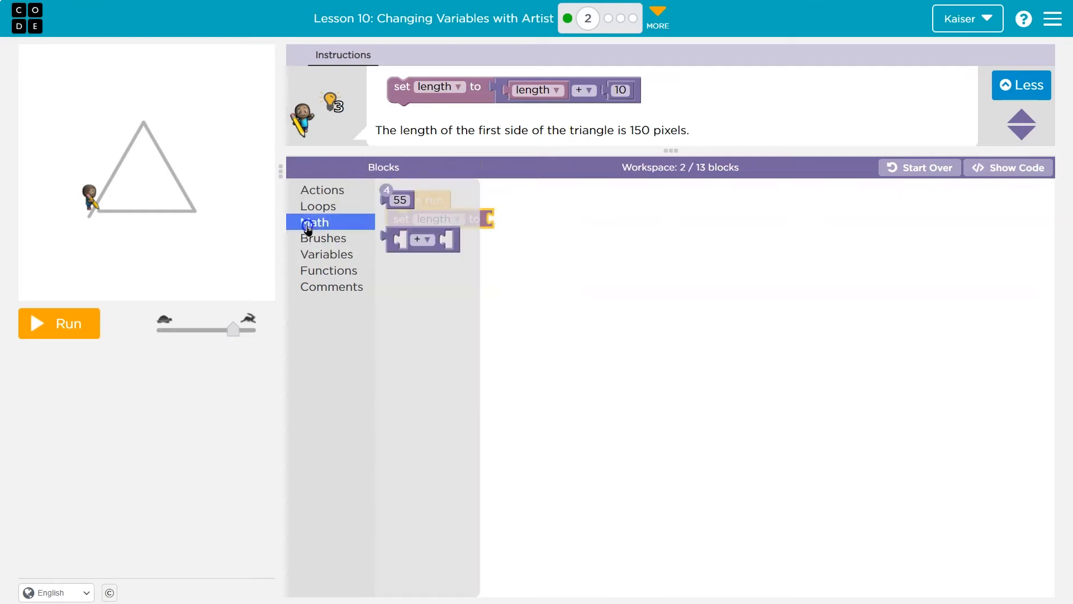
drag(399, 199, 507, 219)
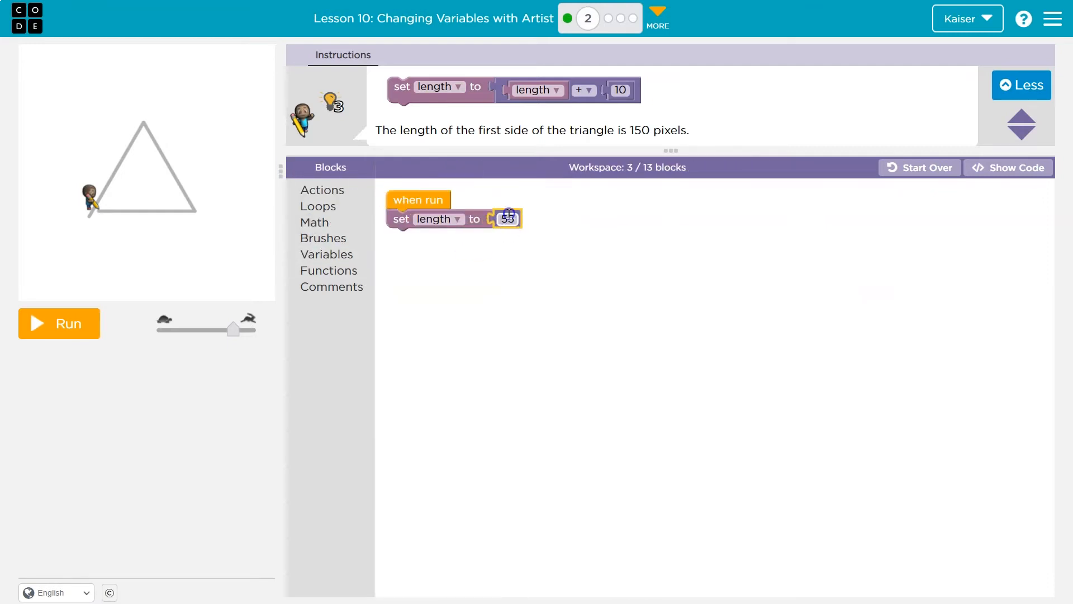
text(150)
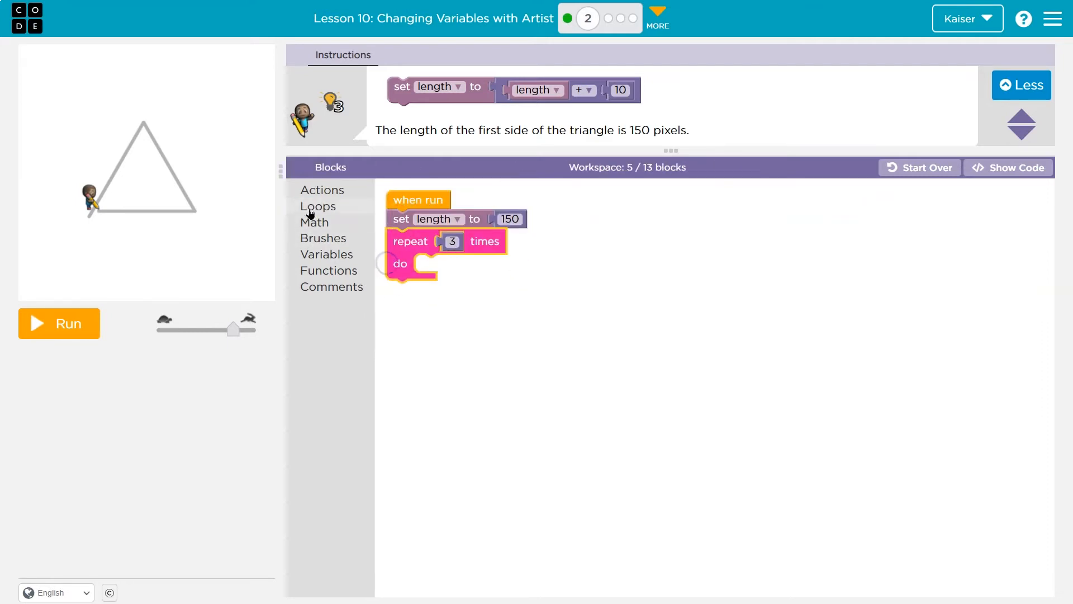
click(322, 190)
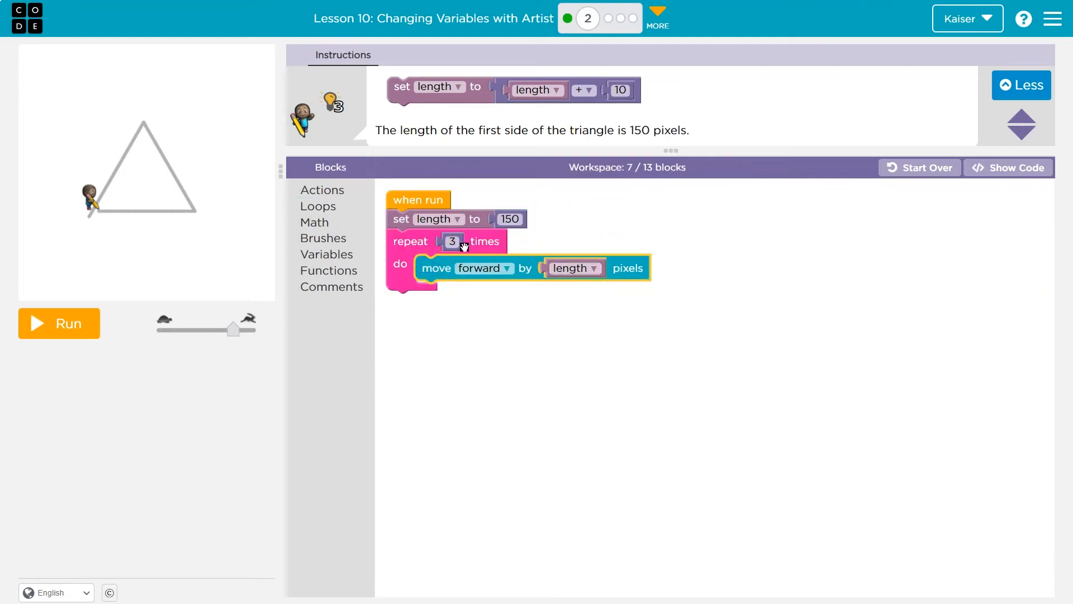
mouse_move(449, 188)
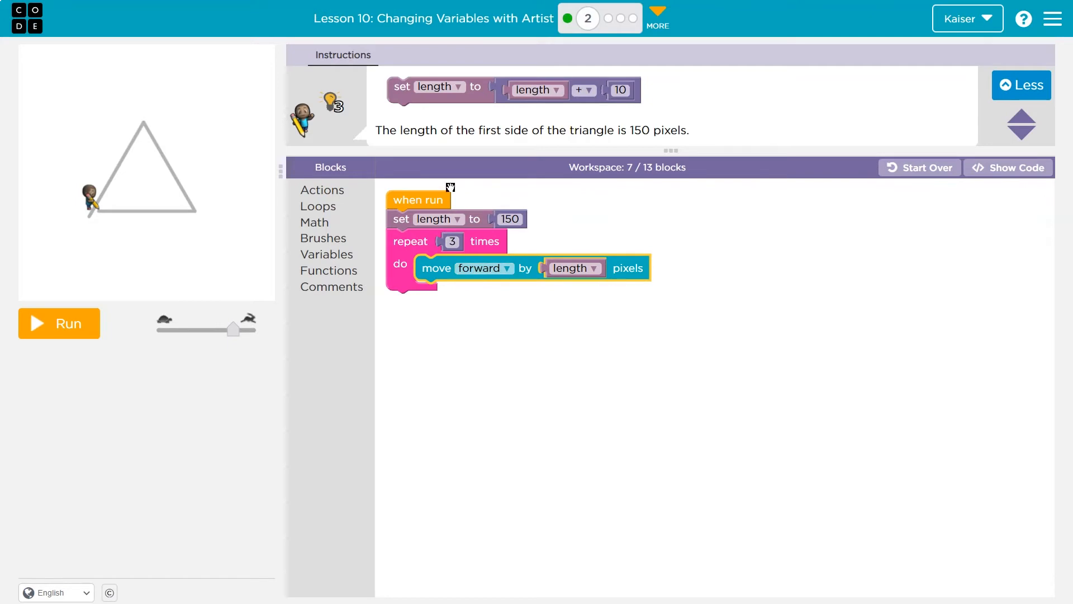
mouse_move(336, 245)
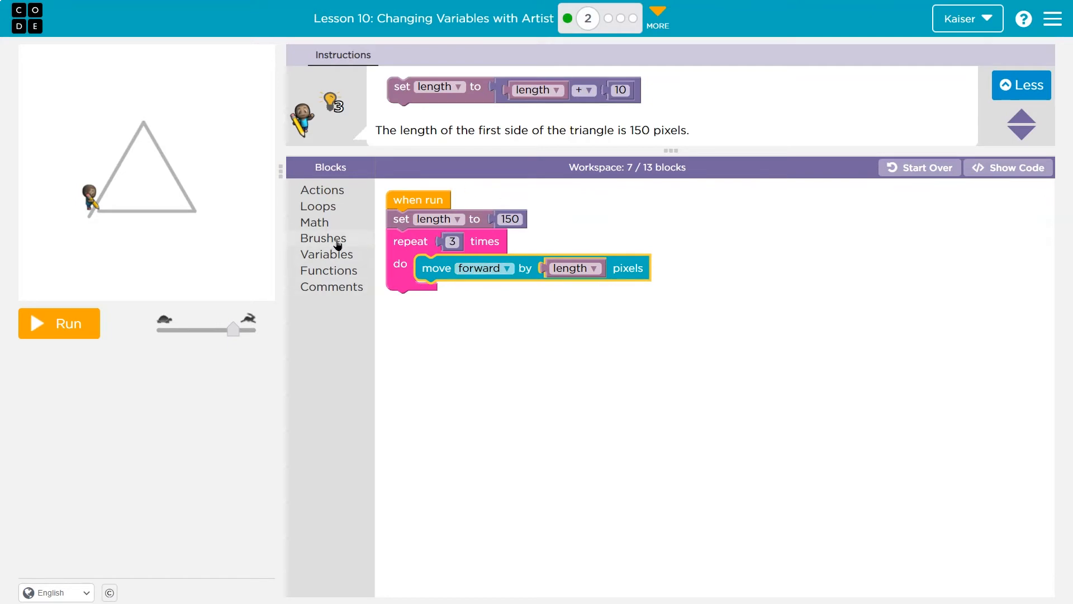
click(322, 189)
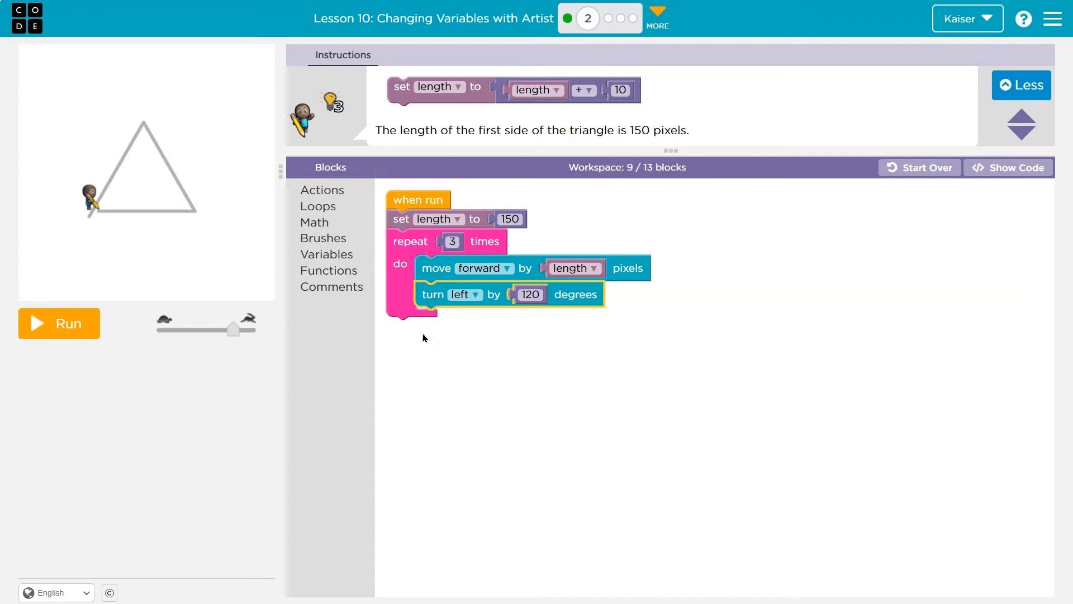
mouse_move(536, 82)
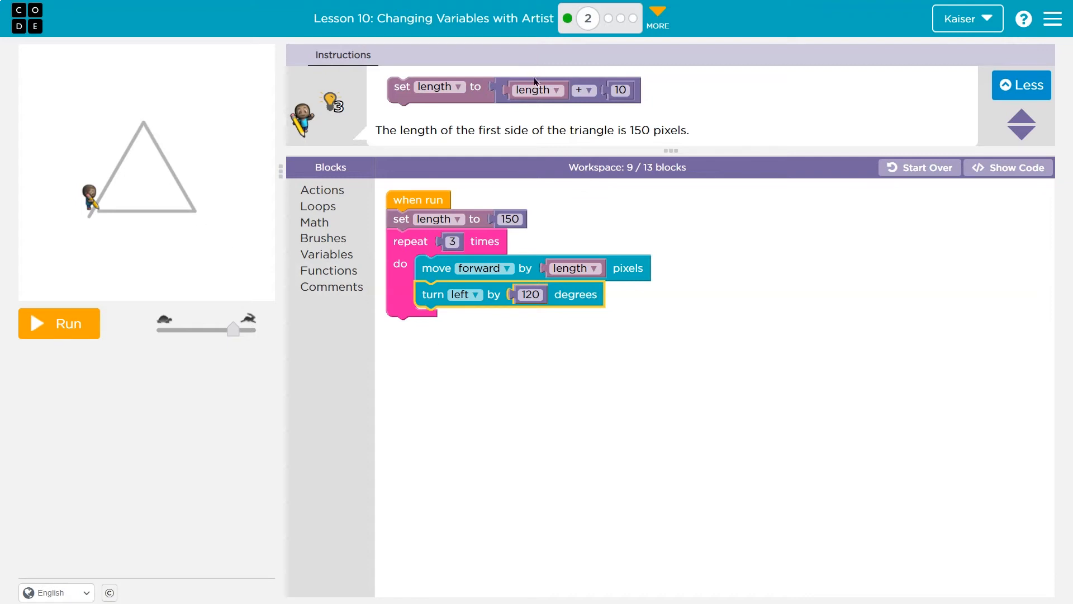
mouse_move(491, 100)
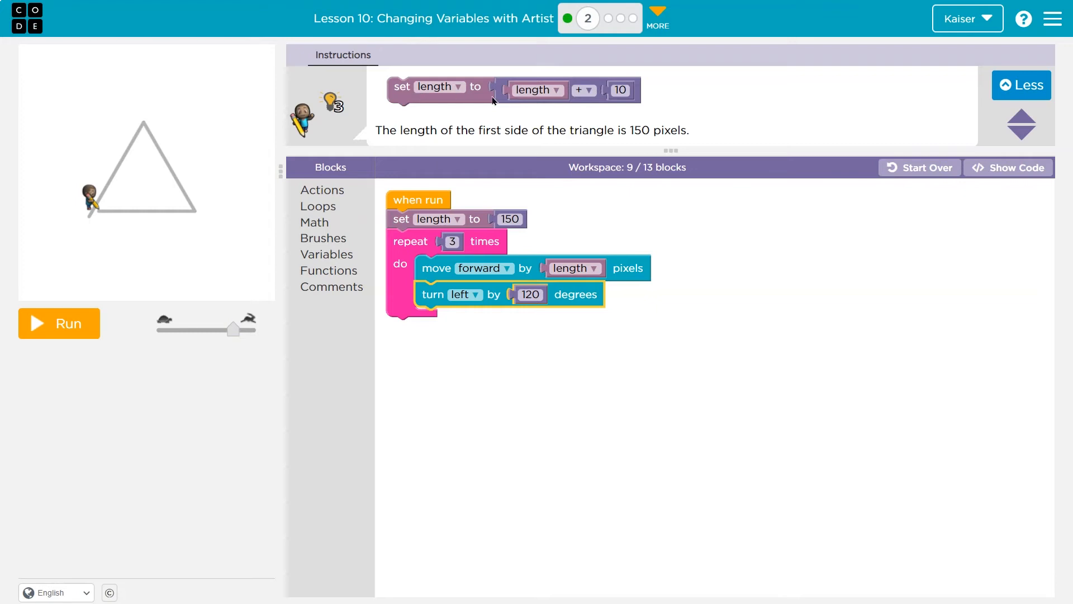
- End the loop with 'set length to length + 10', run it, and continue to Puzzle 3
click(326, 254)
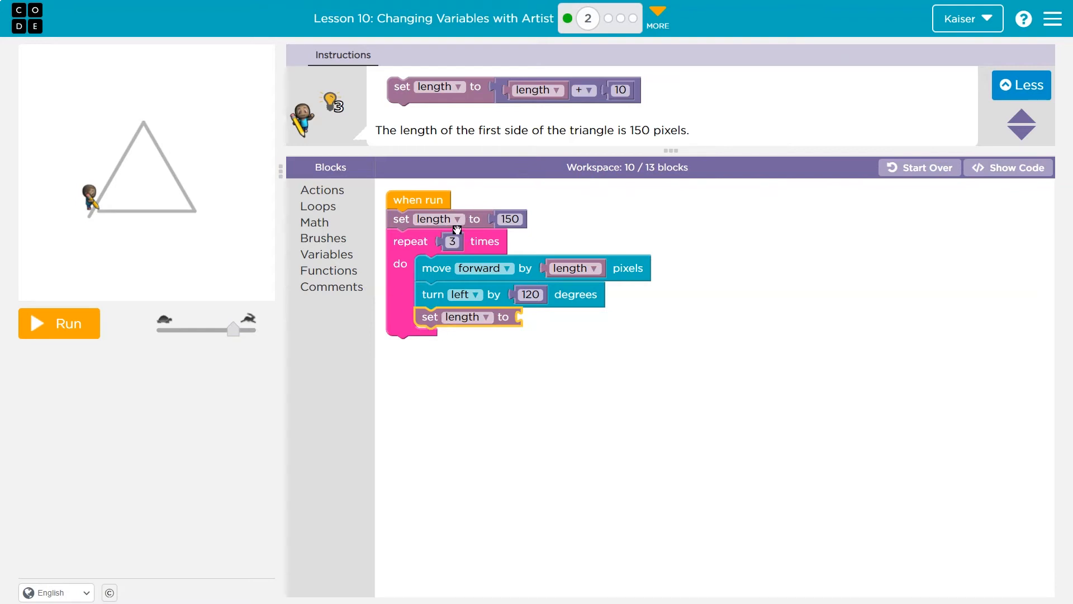
drag(429, 316, 393, 332)
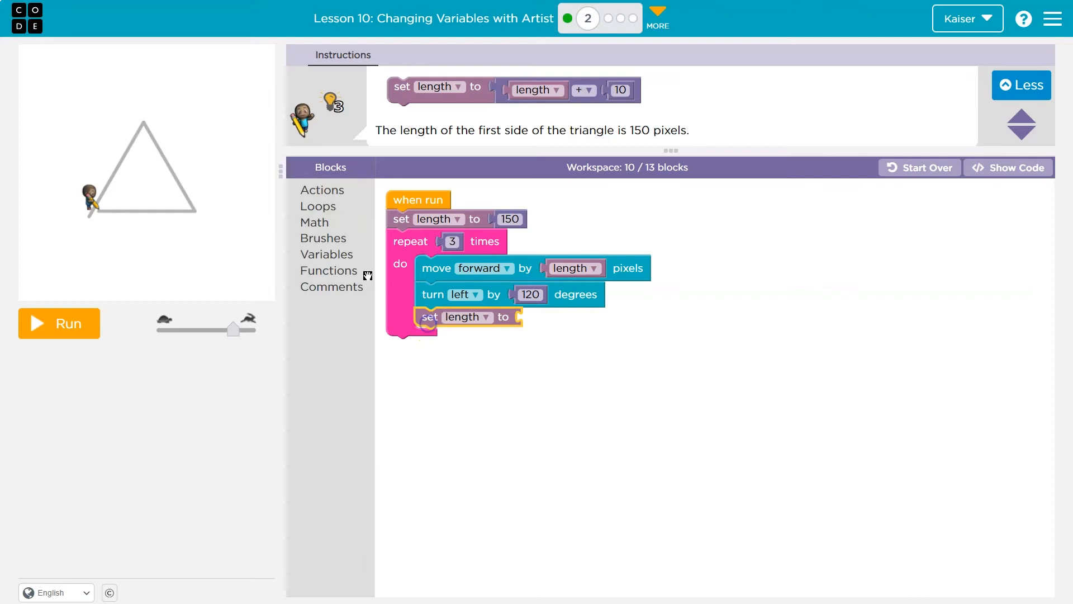
click(326, 253)
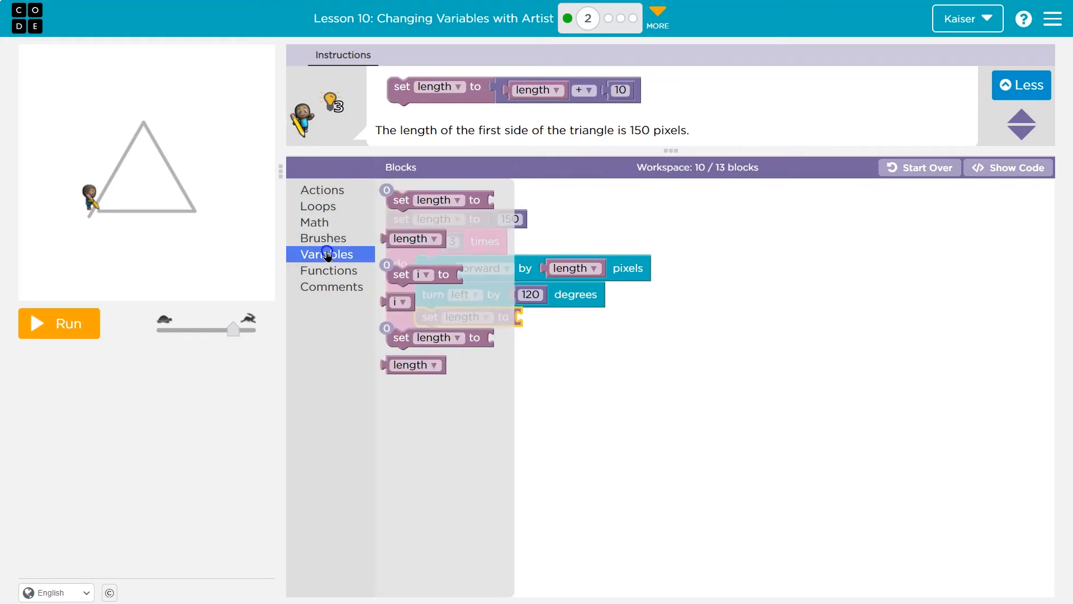
drag(585, 89, 558, 321)
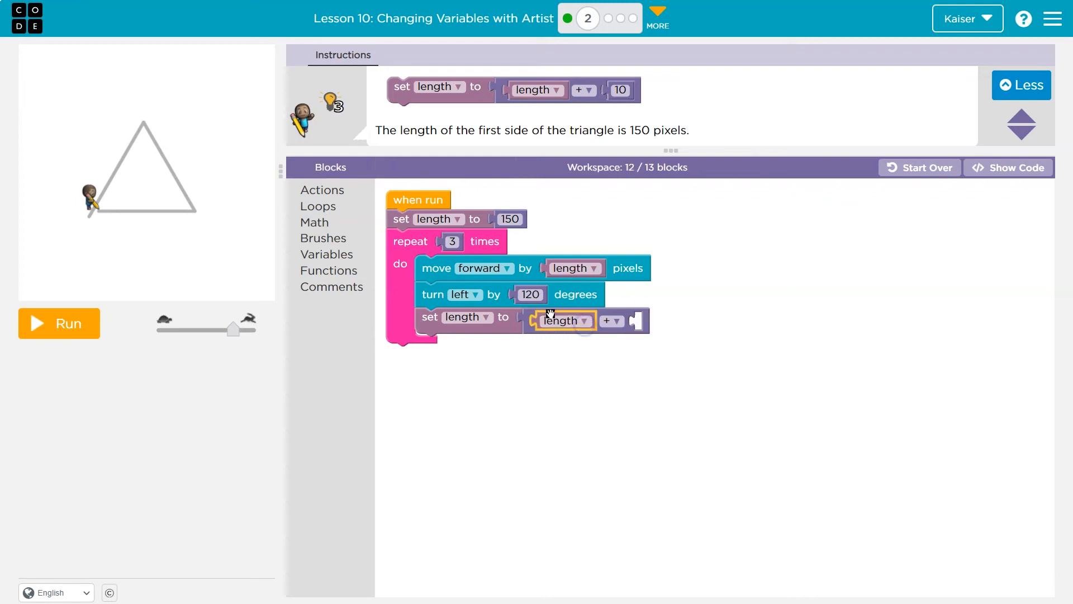
click(314, 222)
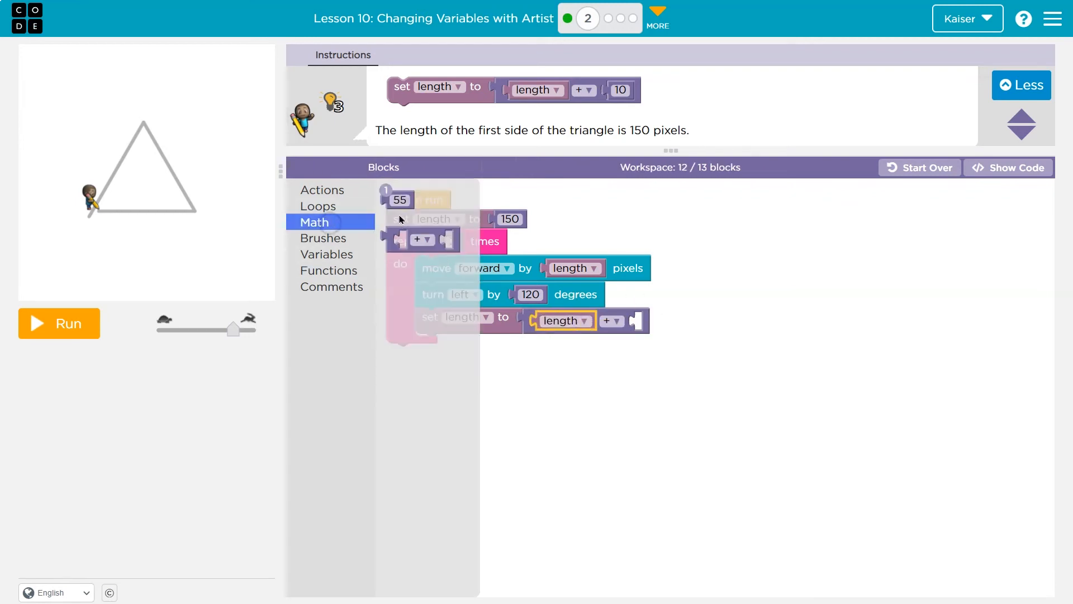
drag(399, 199, 651, 320)
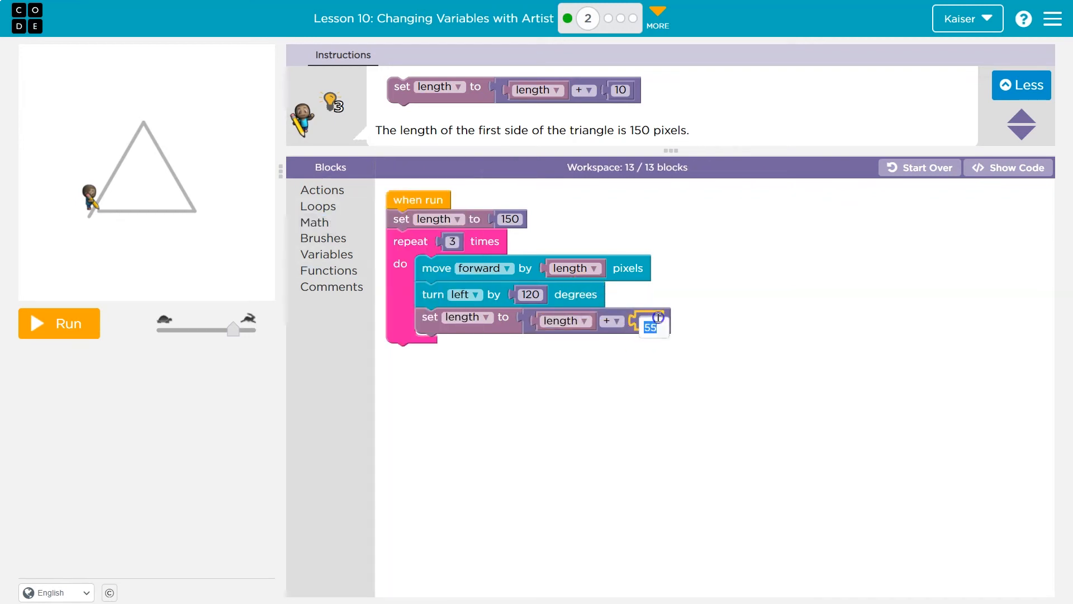
click(58, 323)
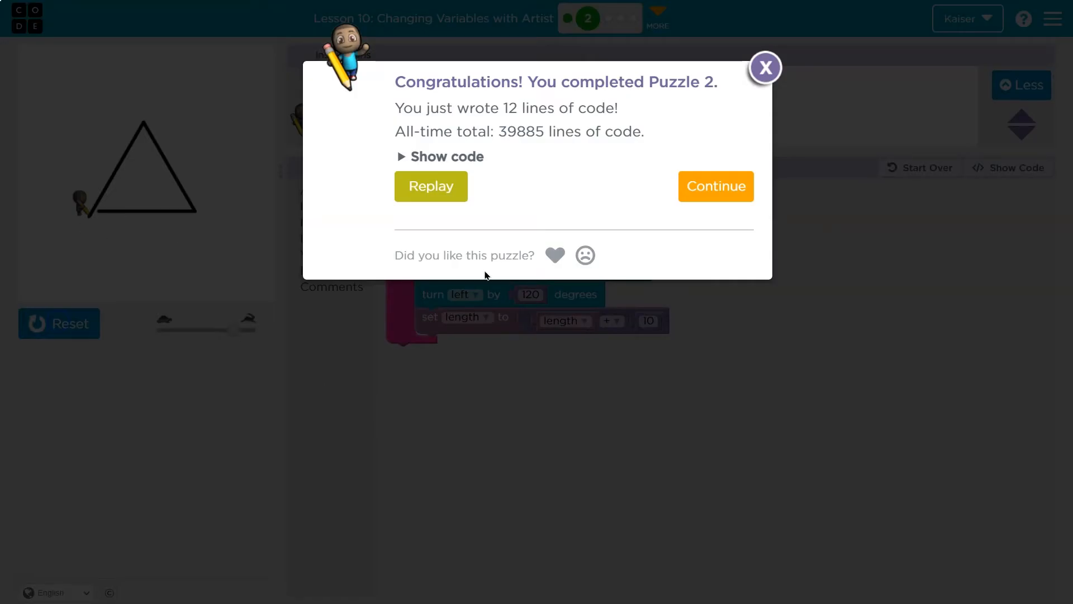
click(715, 186)
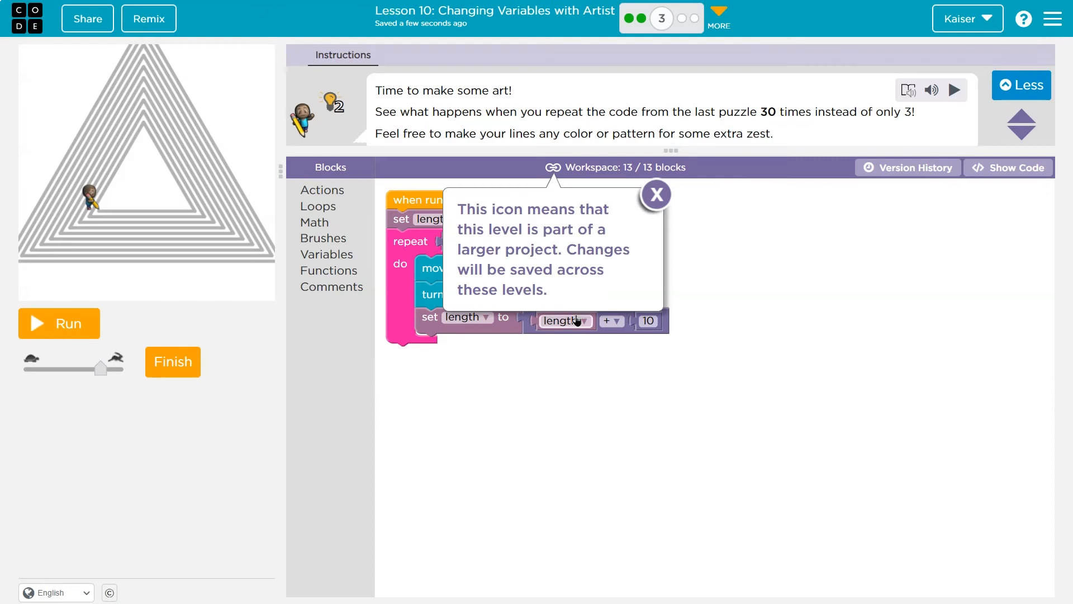
- Run the triangle code, then raise the repeat count from 3 to 30
click(58, 323)
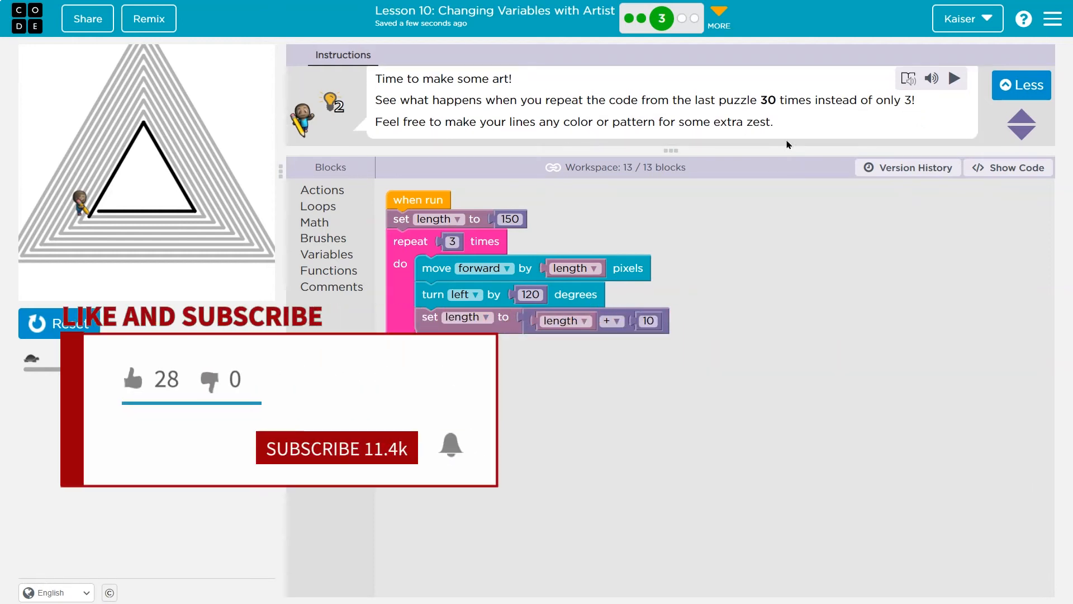
click(509, 220)
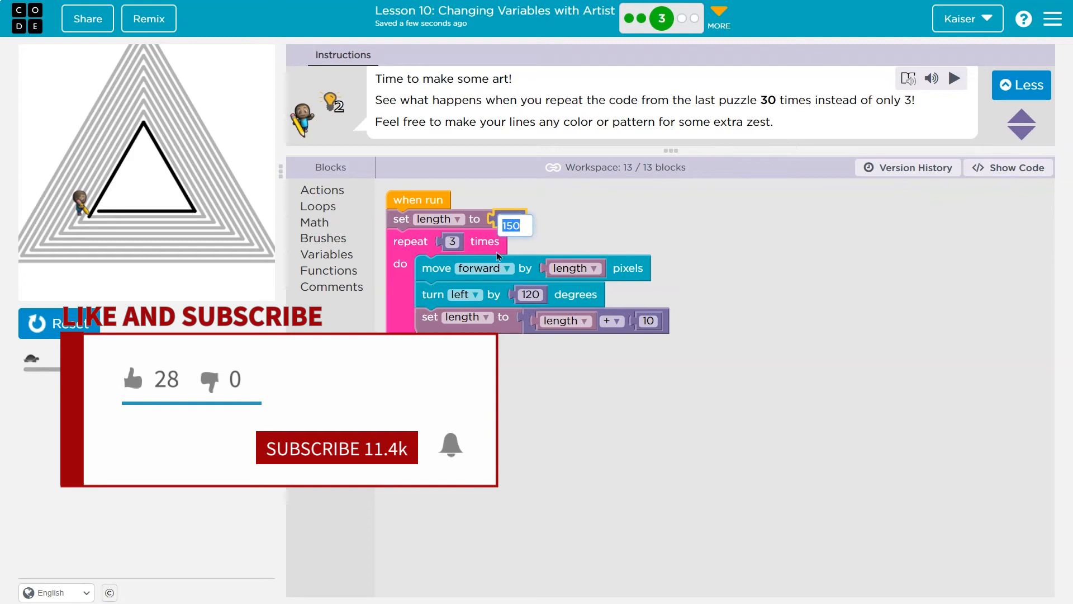
text(30)
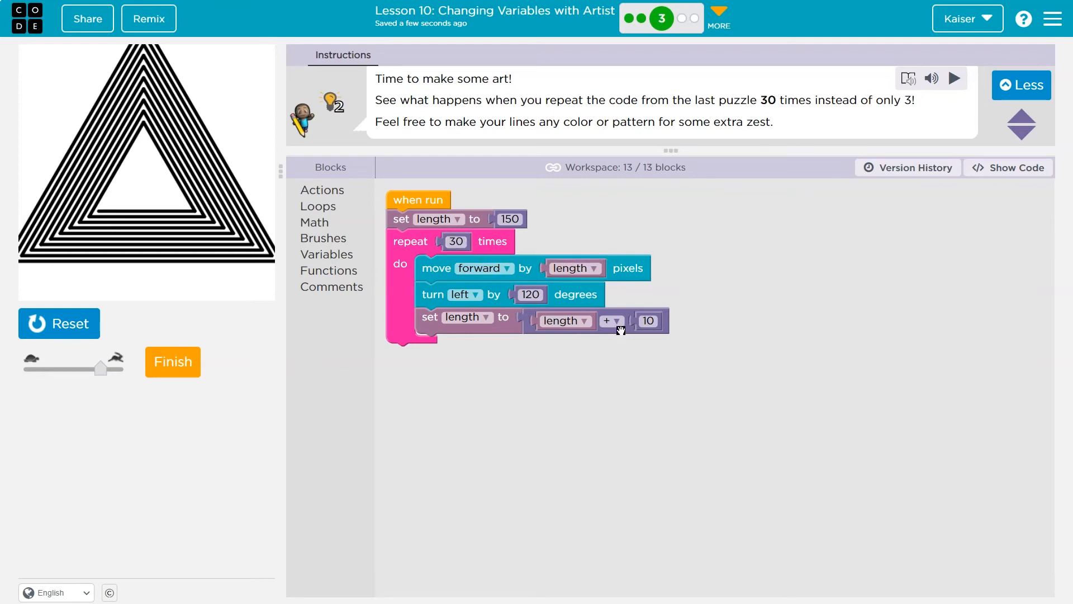
mouse_move(440, 393)
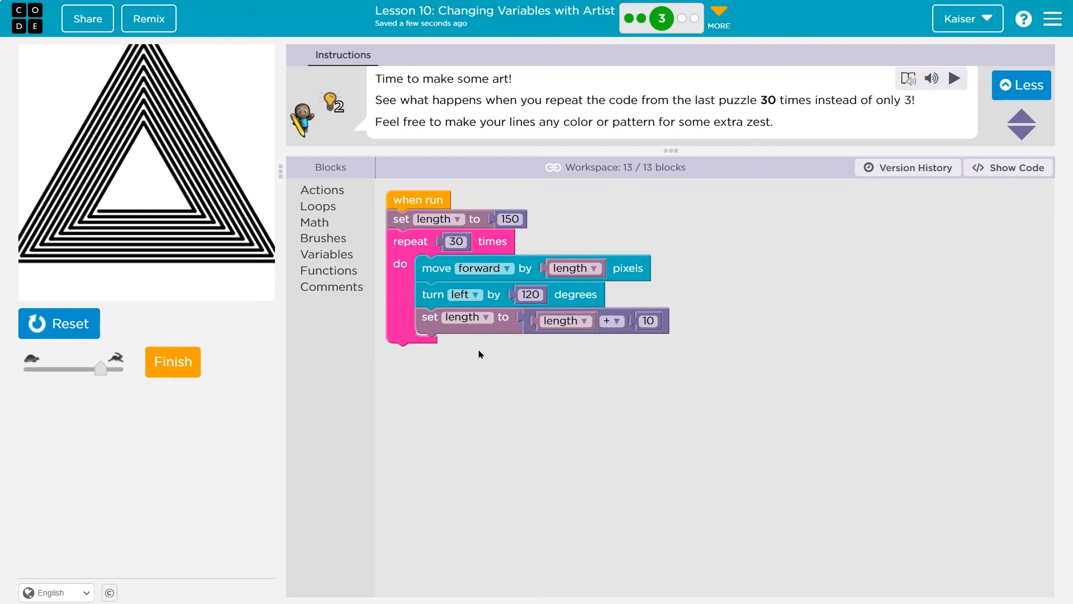
mouse_move(454, 429)
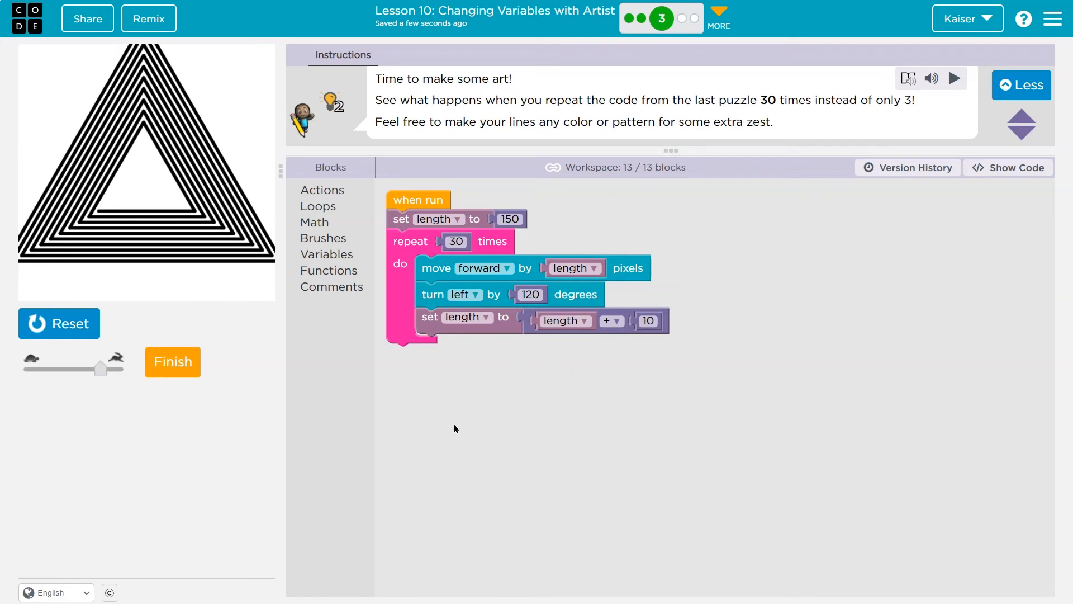
mouse_move(89, 366)
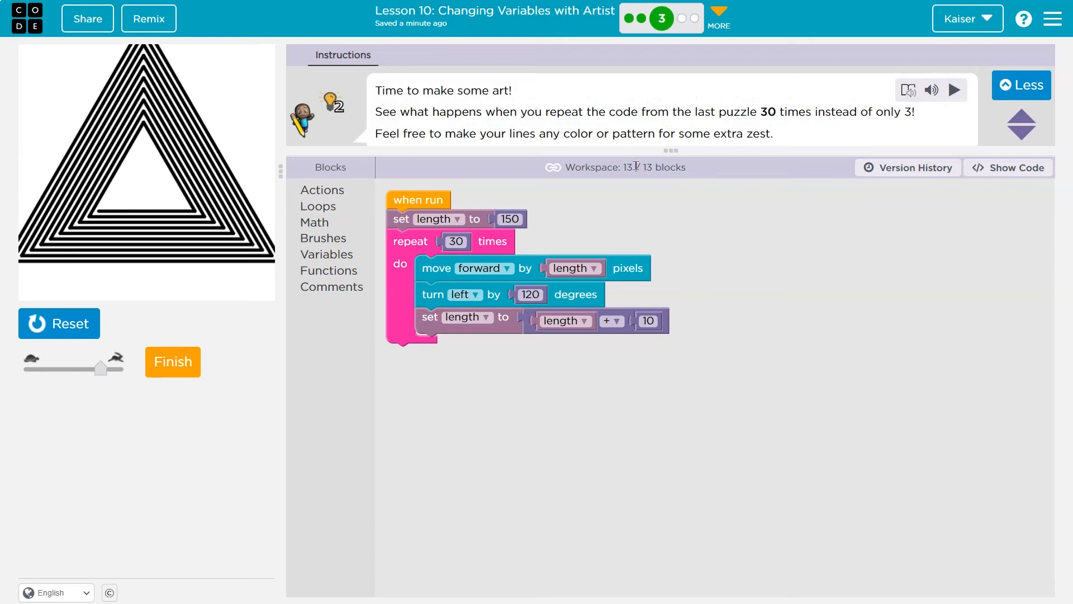
click(322, 190)
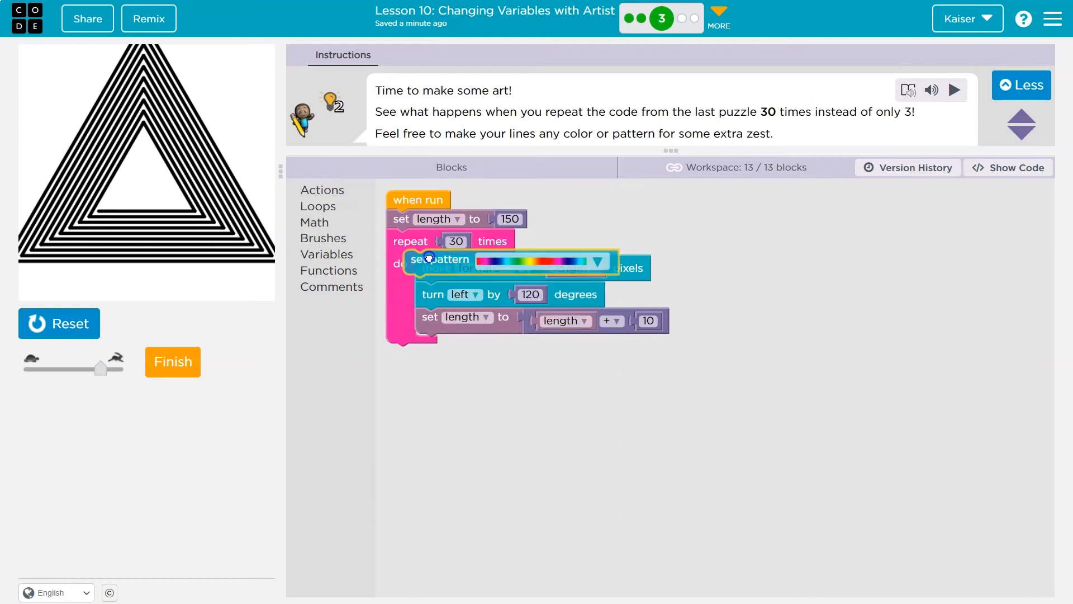
drag(438, 259, 422, 219)
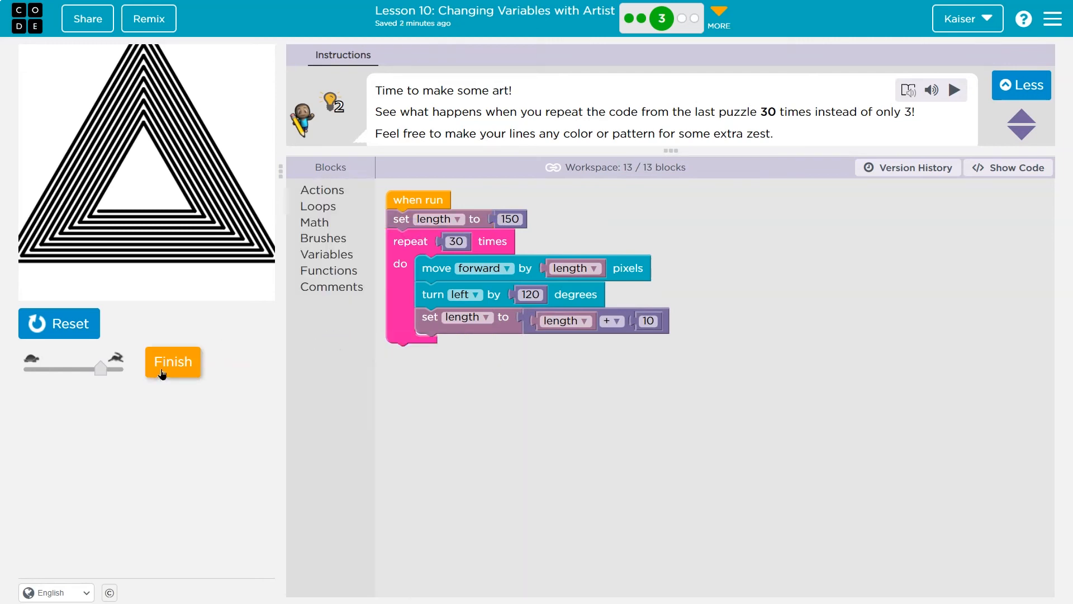
click(171, 362)
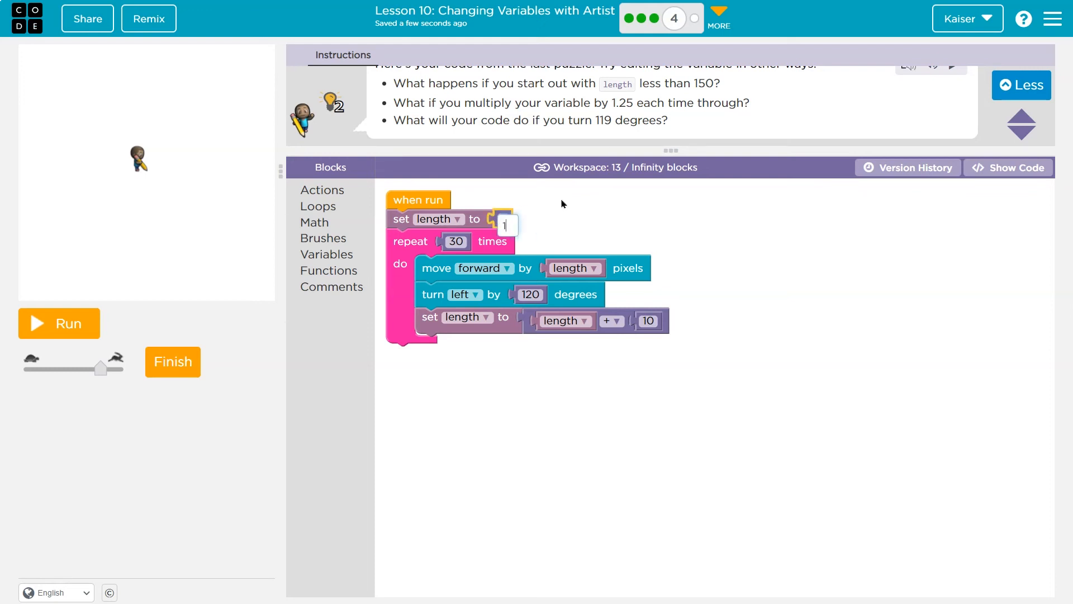
- Change the starting length value in Puzzle 4 from 150 to 110
text(110)
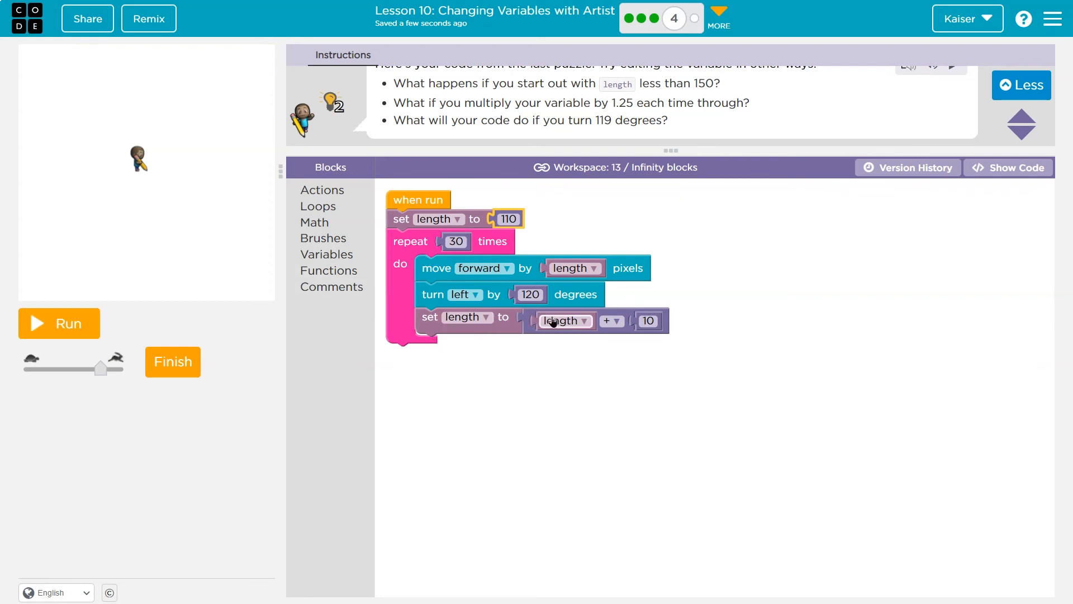
- Switch the length update from + to × with a 1.25 multiplier and run it
click(620, 320)
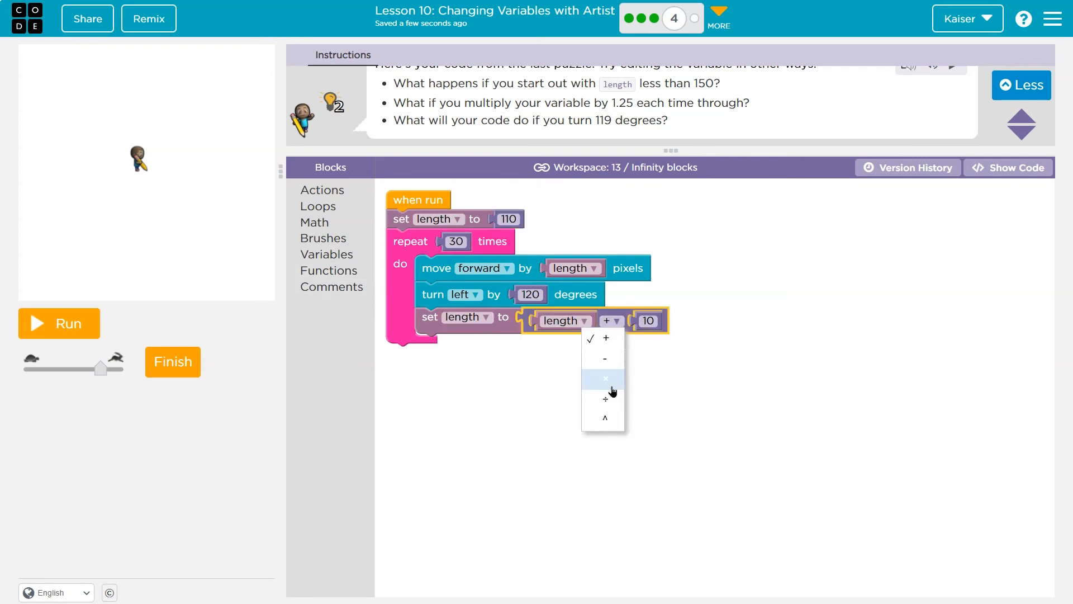
click(605, 379)
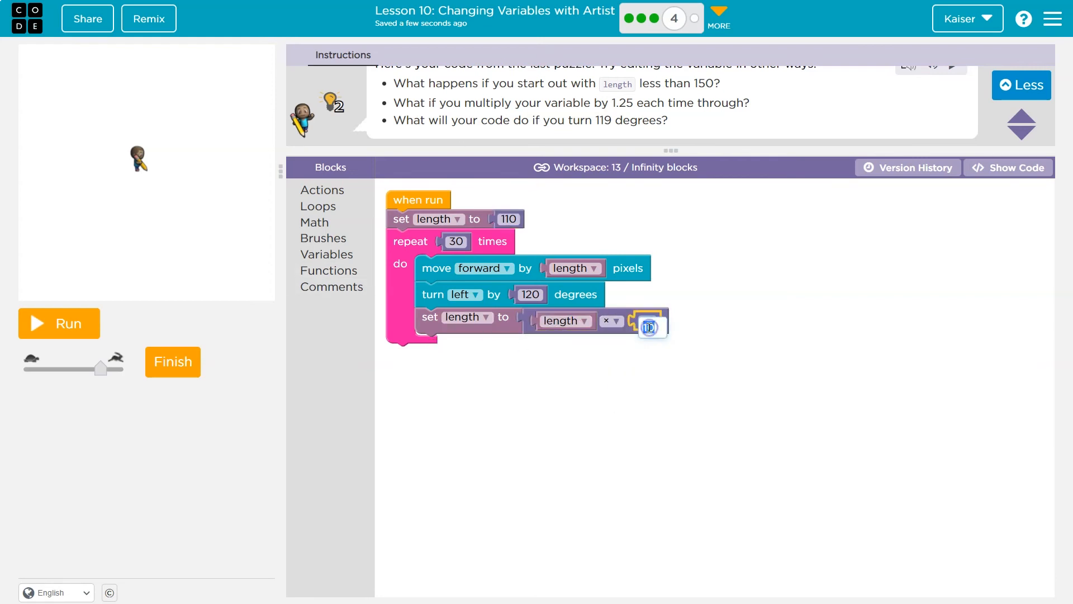
text(1.25)
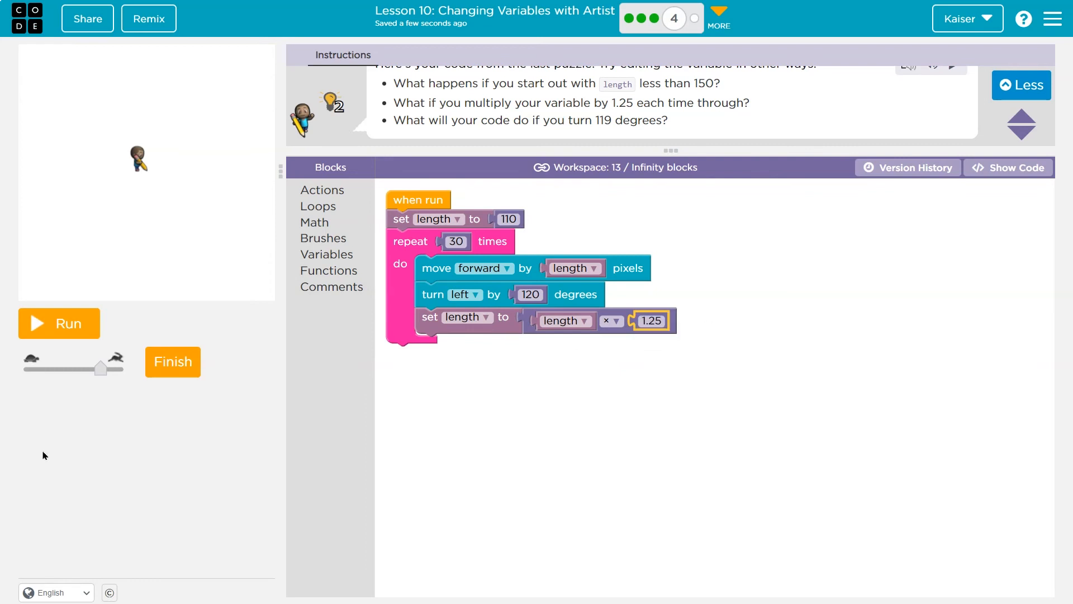
click(58, 323)
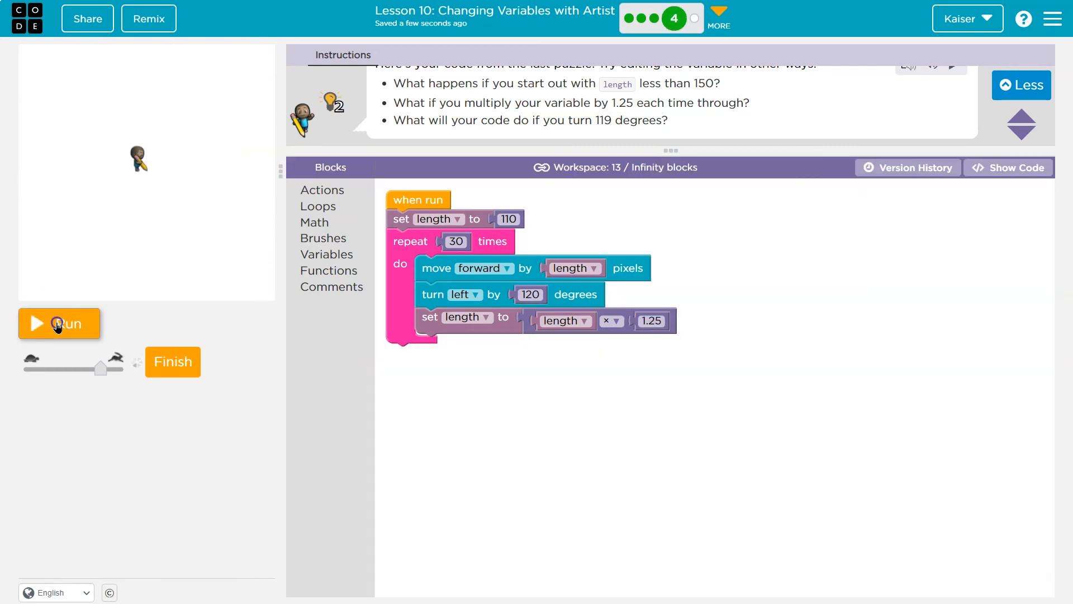
- Lower the multiplier to 1.05, run the twisting triangle spiral, then reset
click(651, 320)
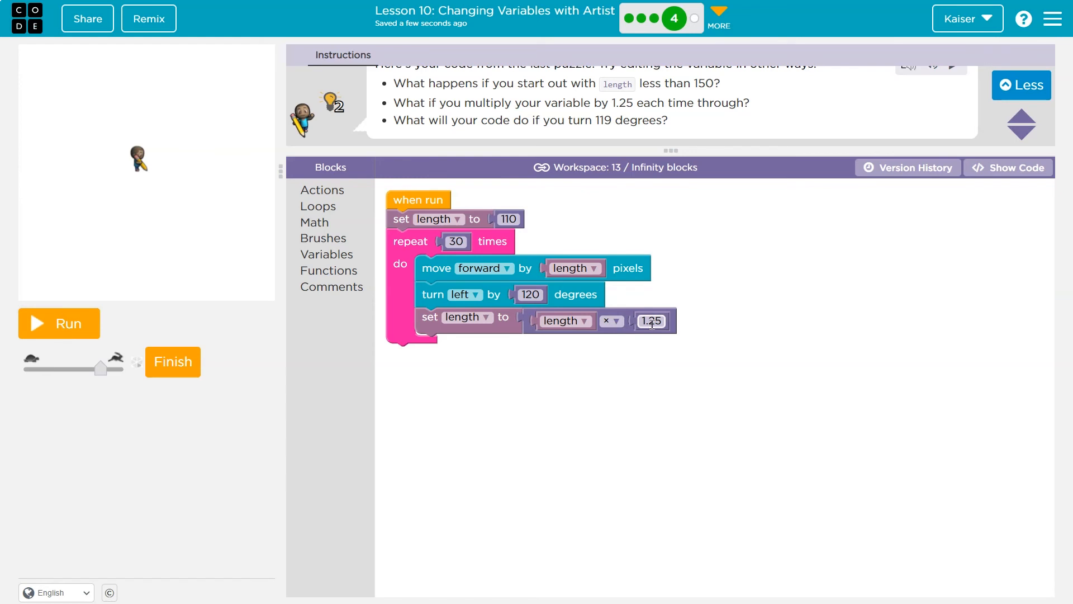
click(651, 321)
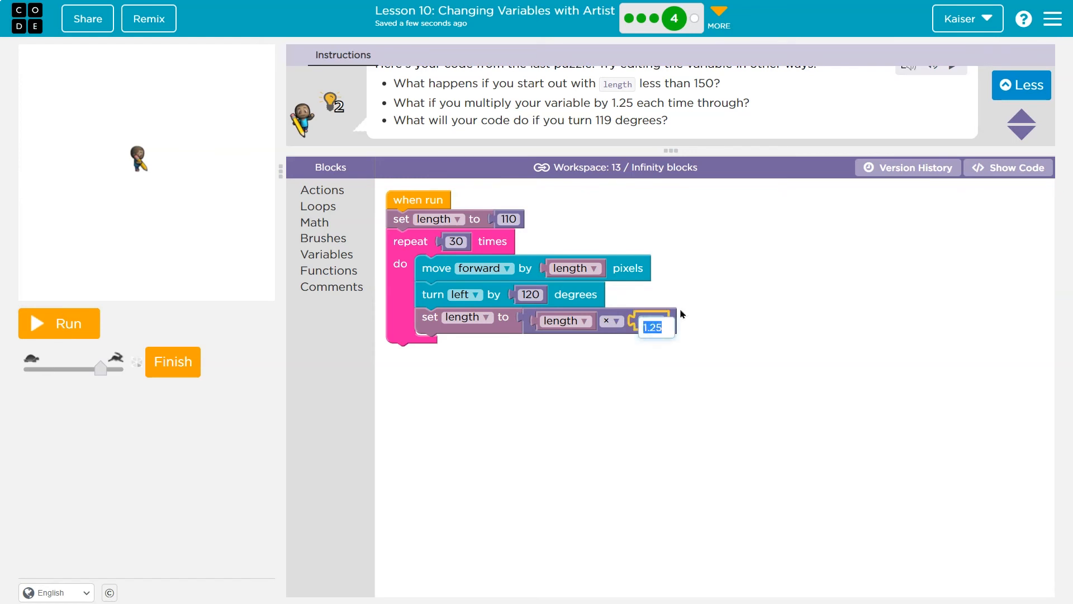
text(1.05)
click(530, 294)
text(119)
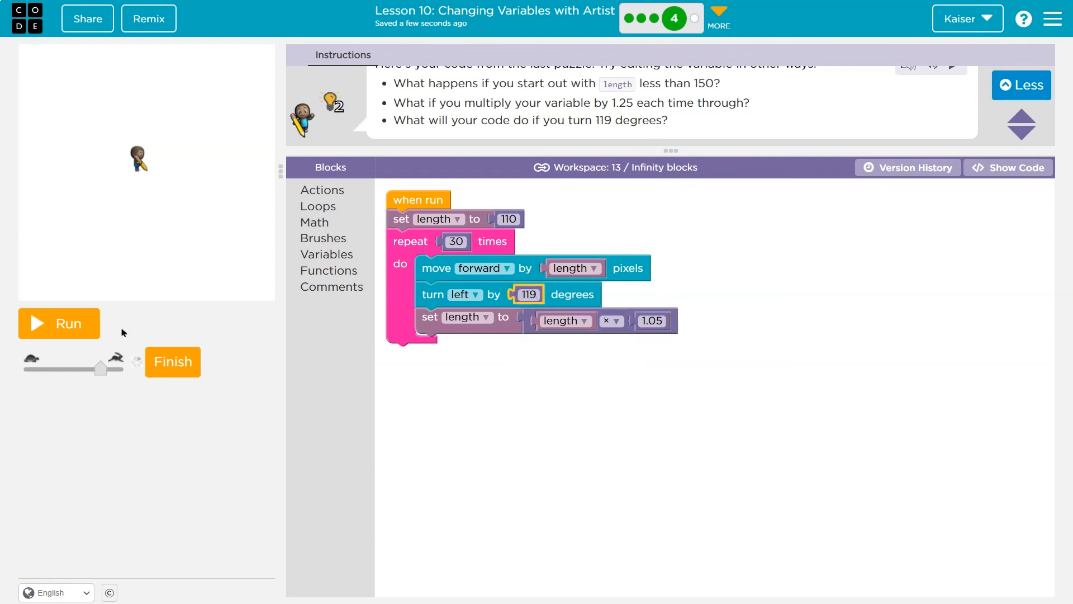
click(59, 323)
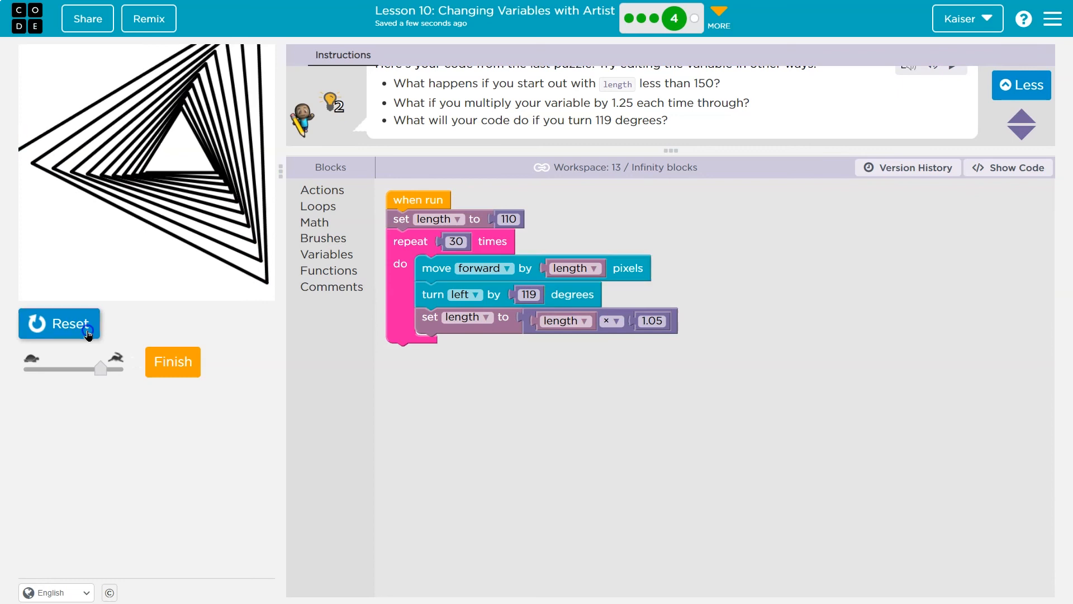
click(59, 323)
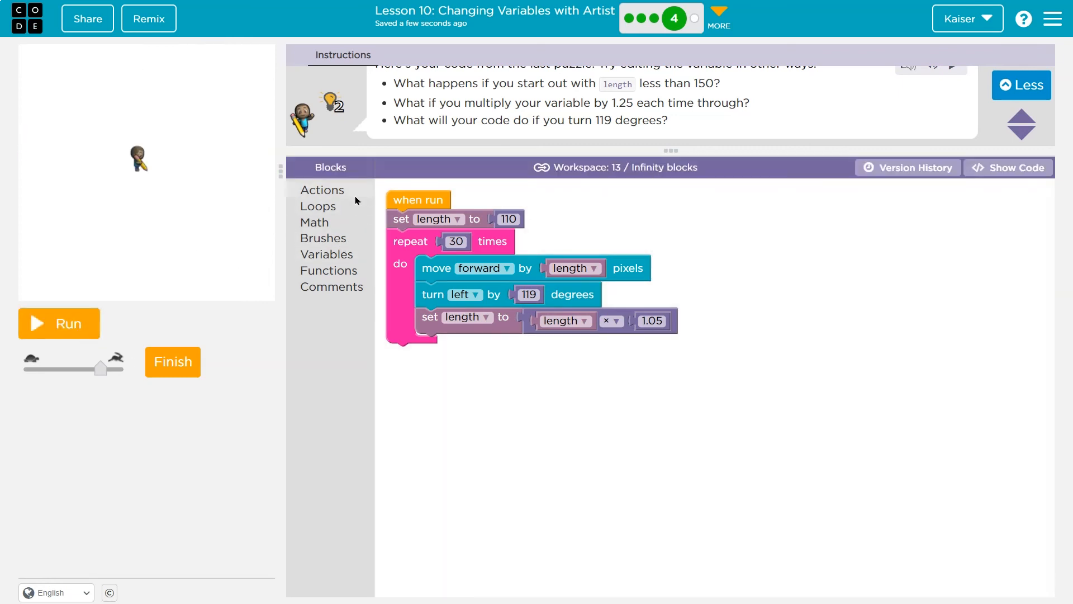
- Add a random-color block to the loop, run the multicolored spiral, and finish Puzzle 4
click(323, 238)
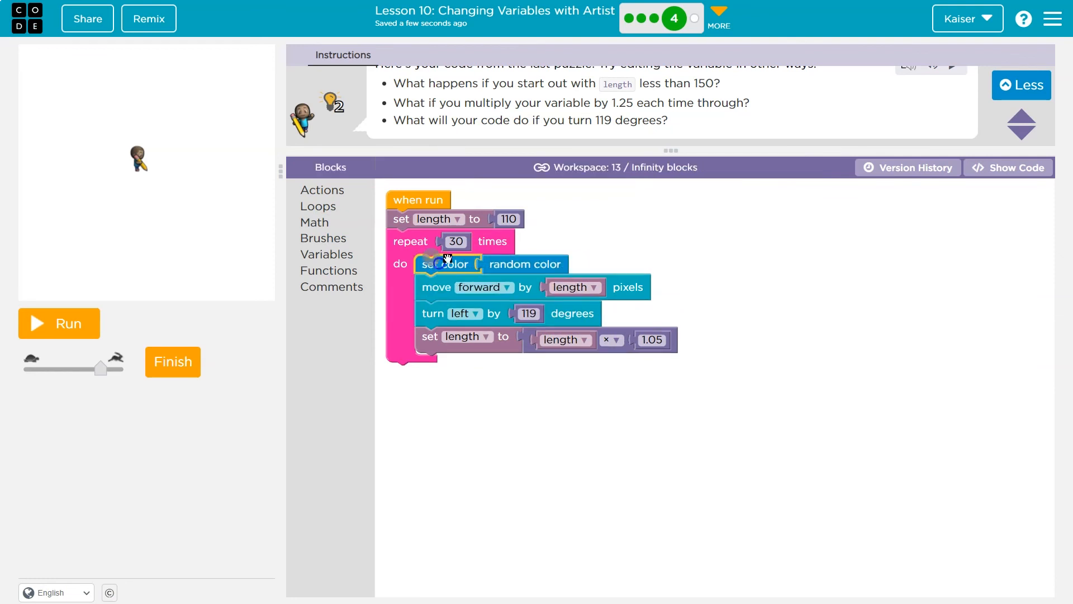
click(59, 323)
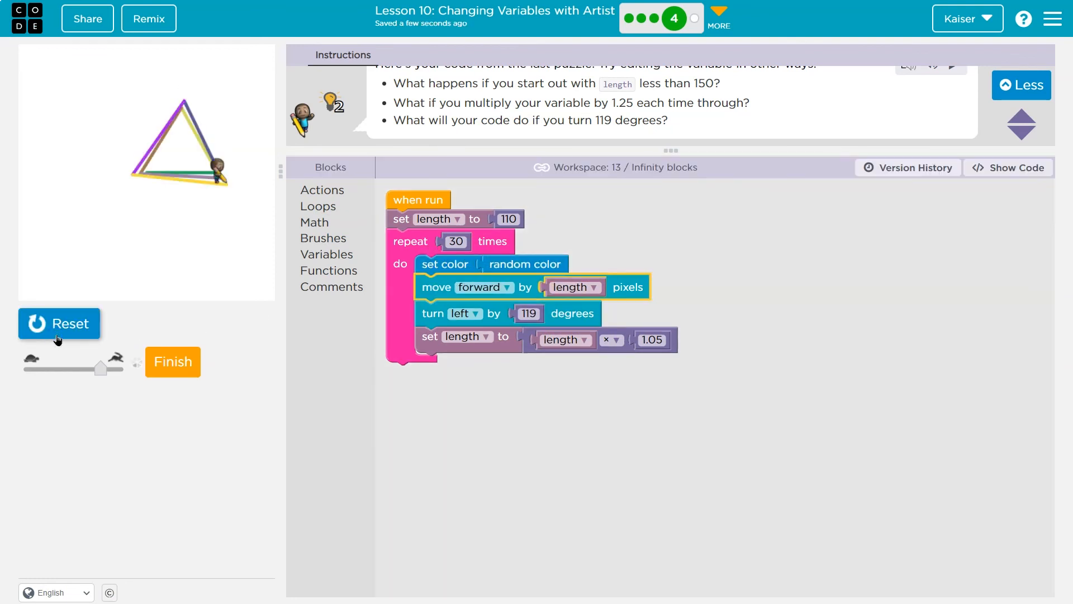
click(172, 361)
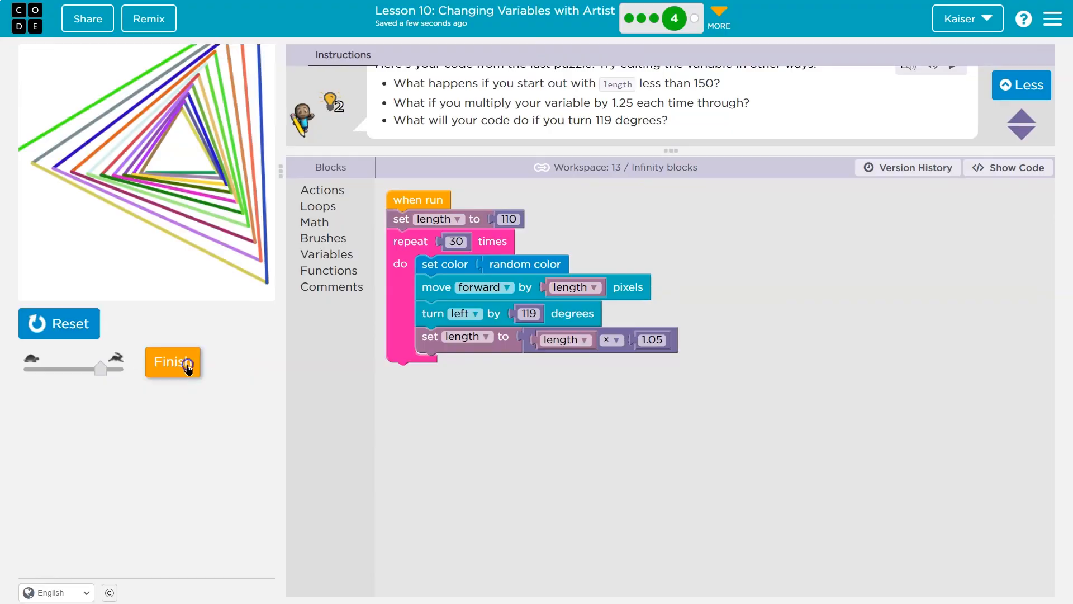
click(172, 361)
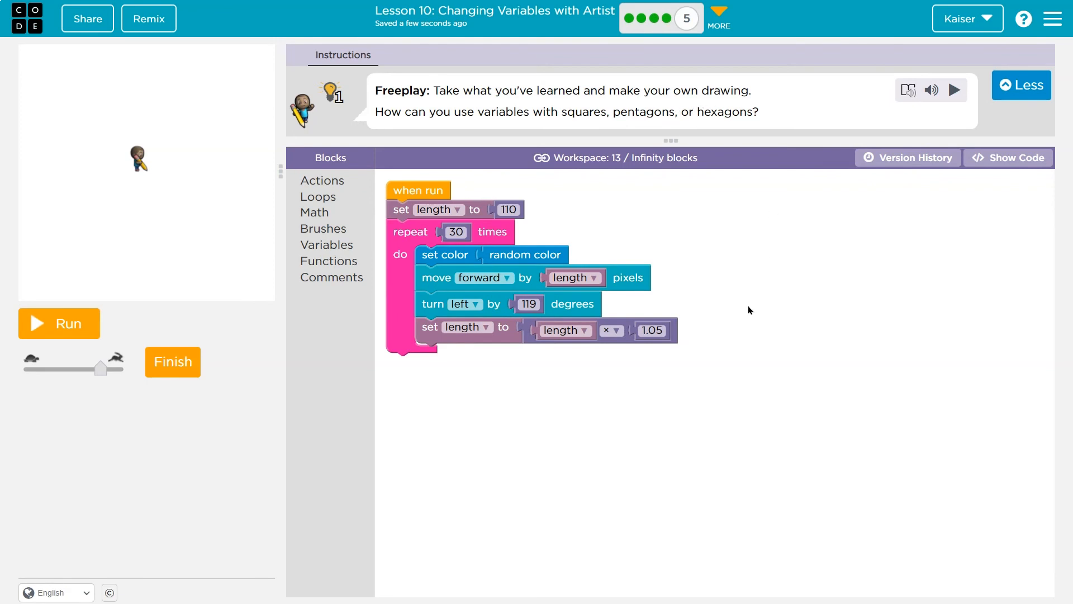
mouse_move(382, 211)
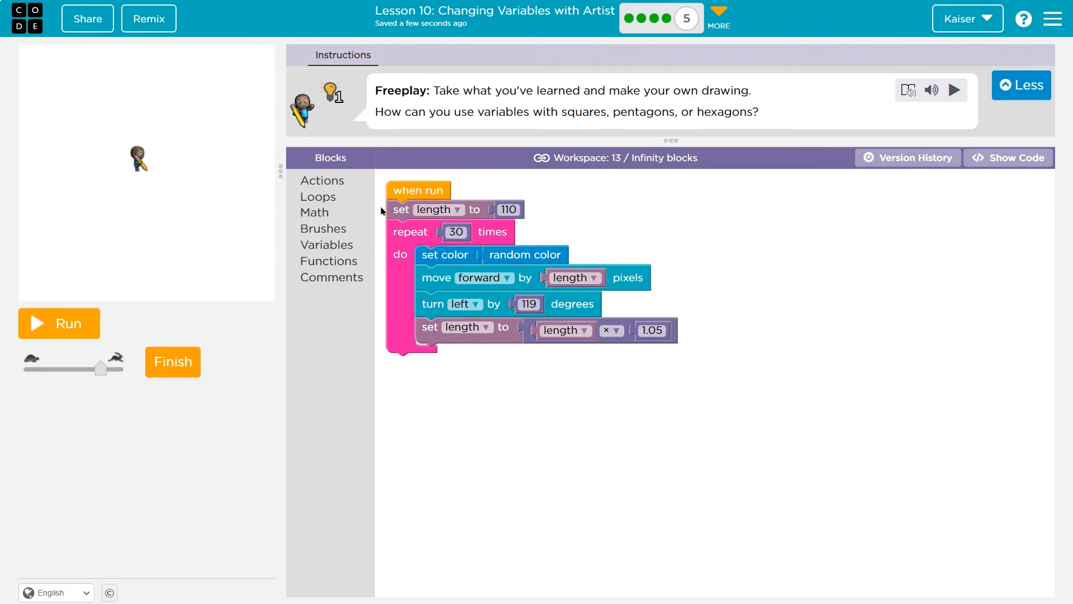
- Add a jump forward block from Actions so the spiral moves without drawing
click(322, 180)
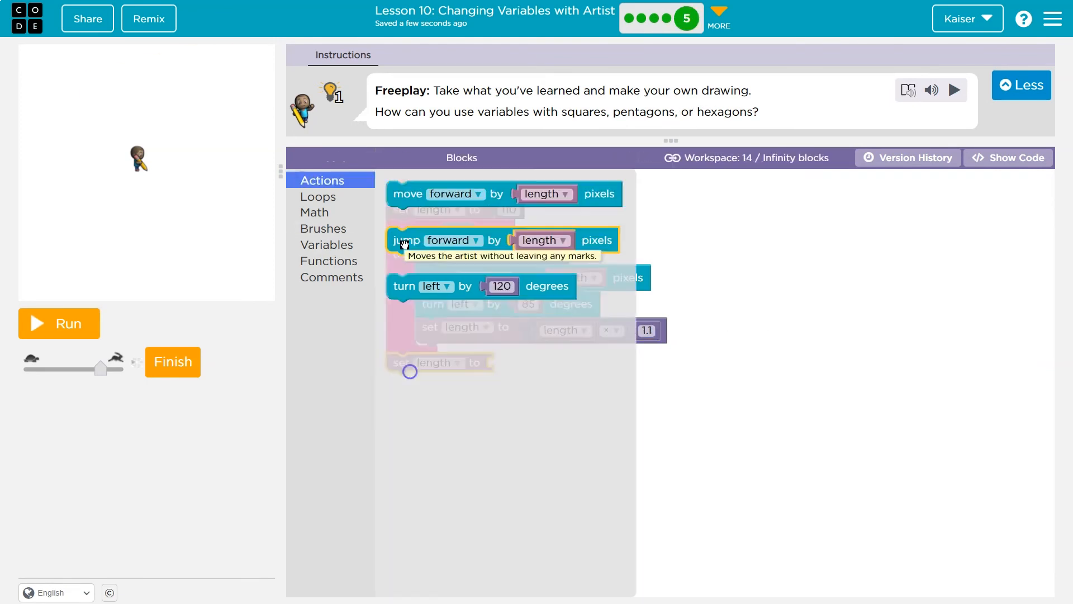
click(58, 323)
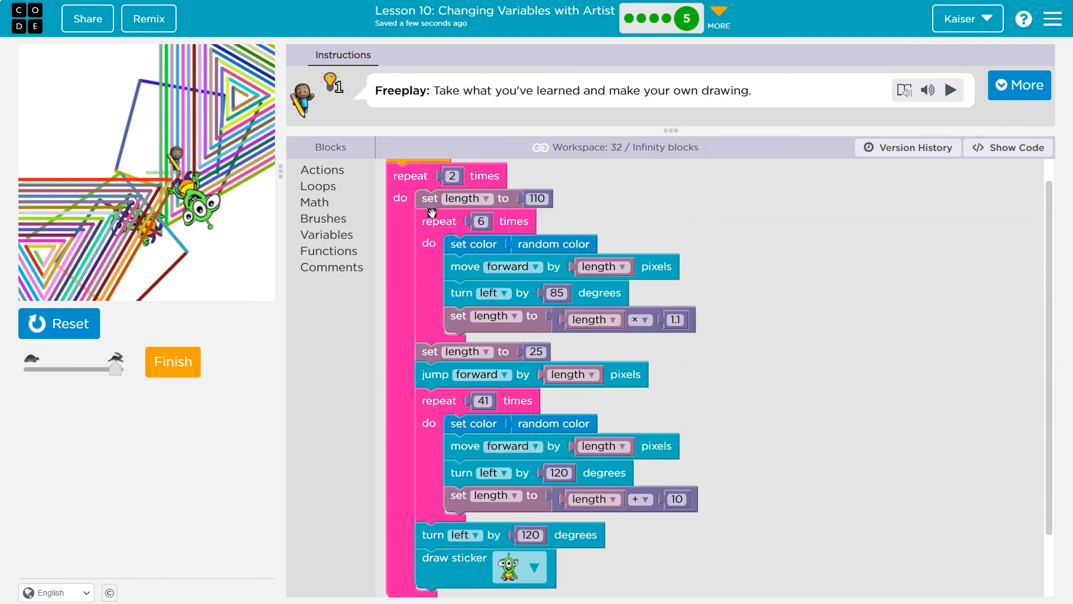
- Reset and rerun the multicolored squares, nested triangles and sticker drawing at slow speed
scroll(down, 3)
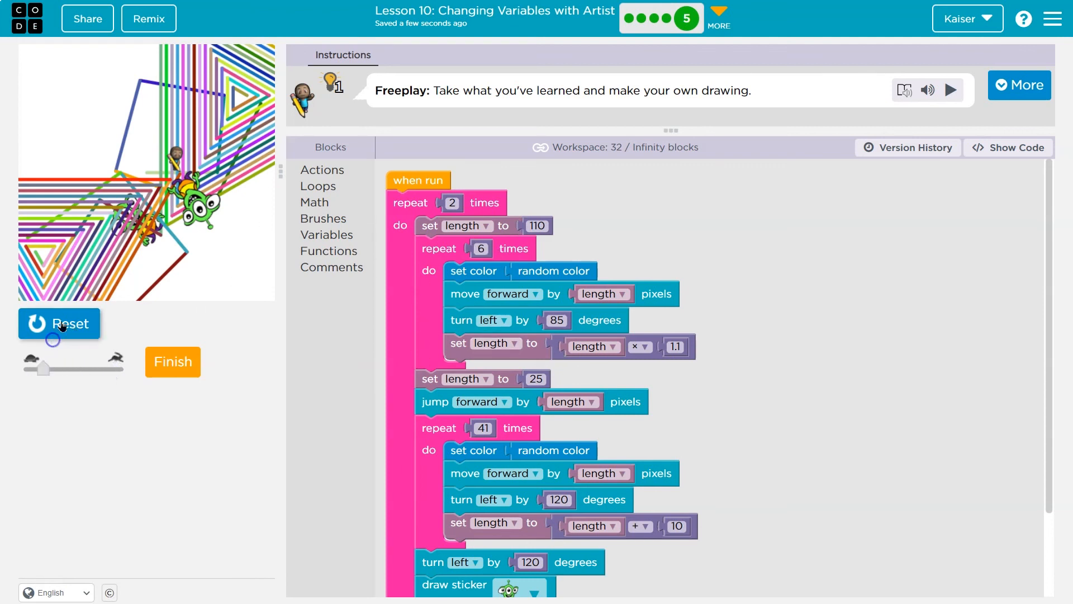
click(58, 323)
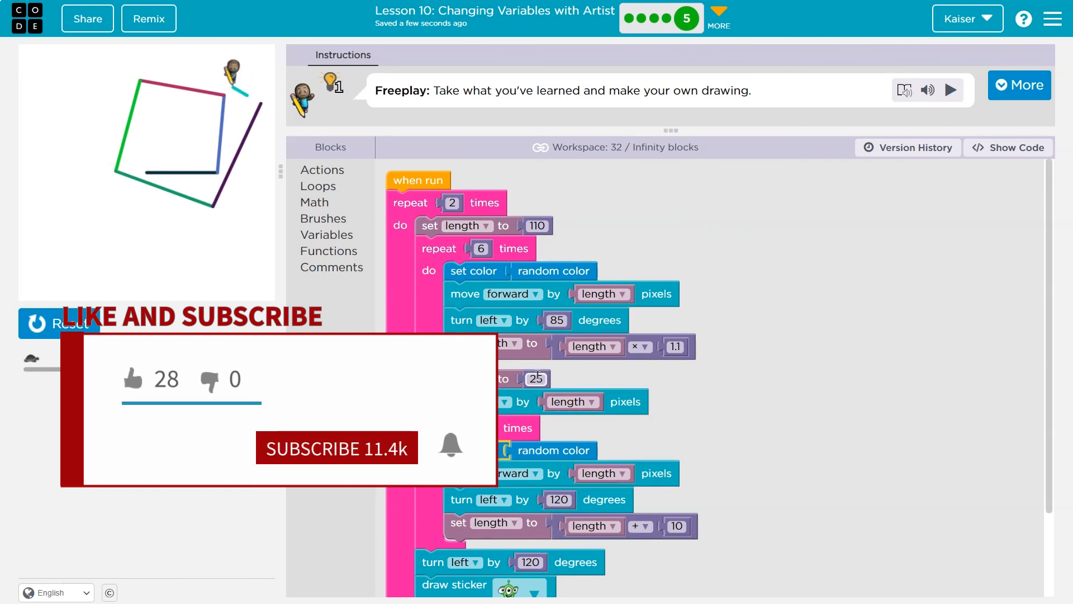
scroll(down, 3)
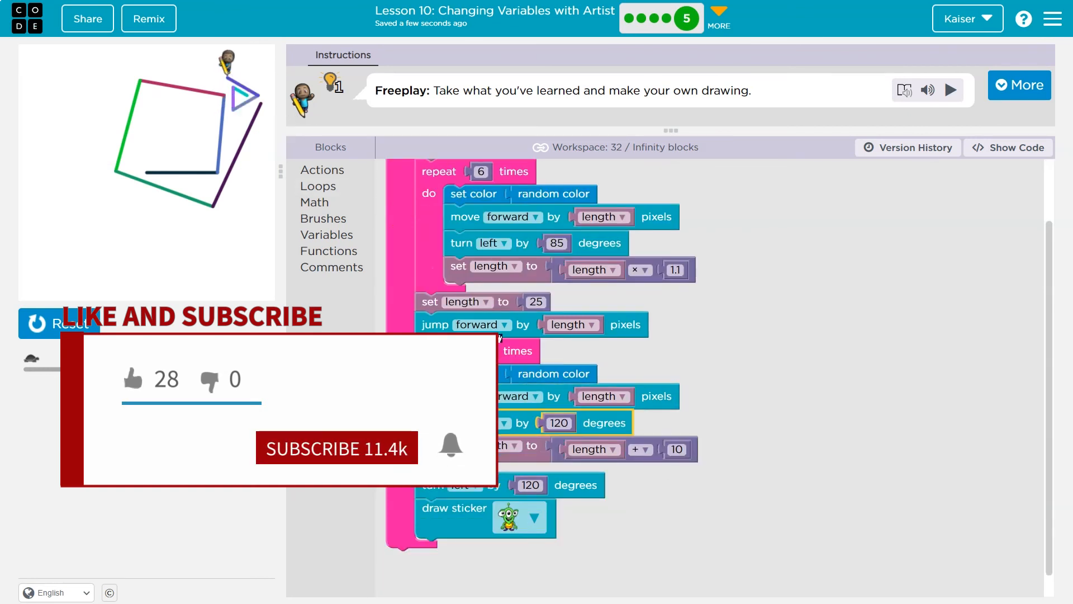